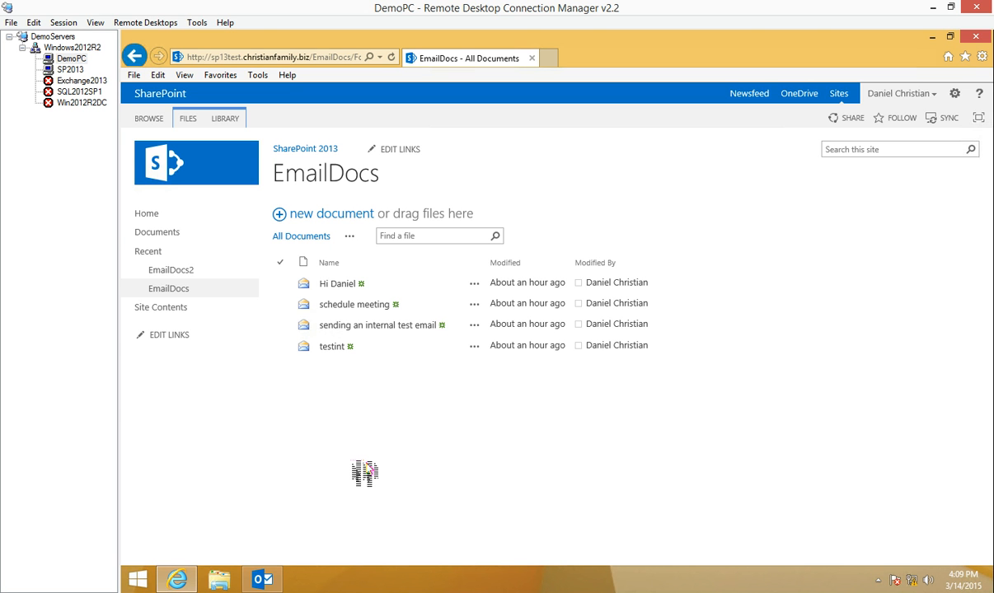
pyautogui.moveTo(259, 441)
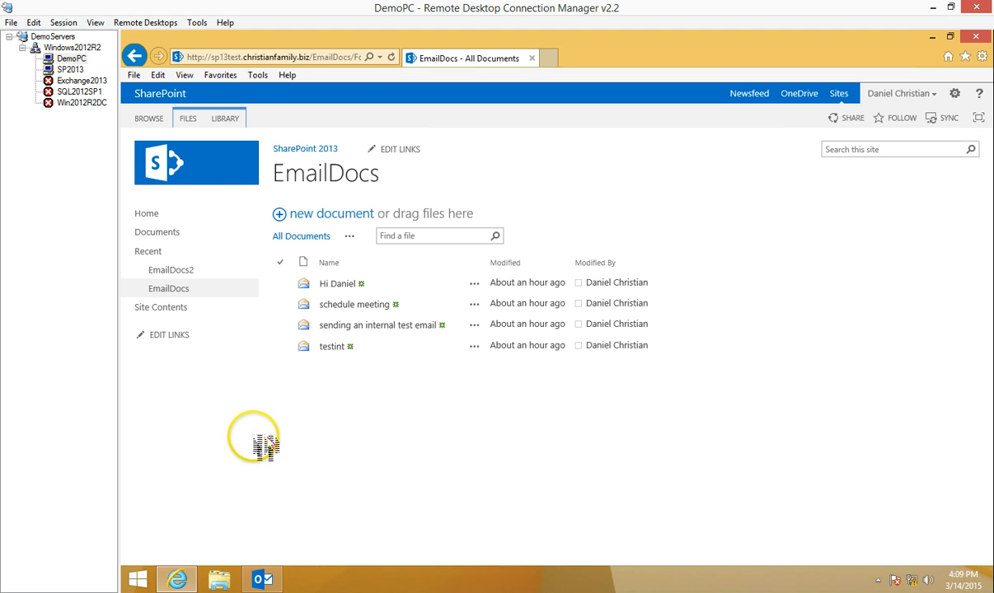
pyautogui.moveTo(239, 433)
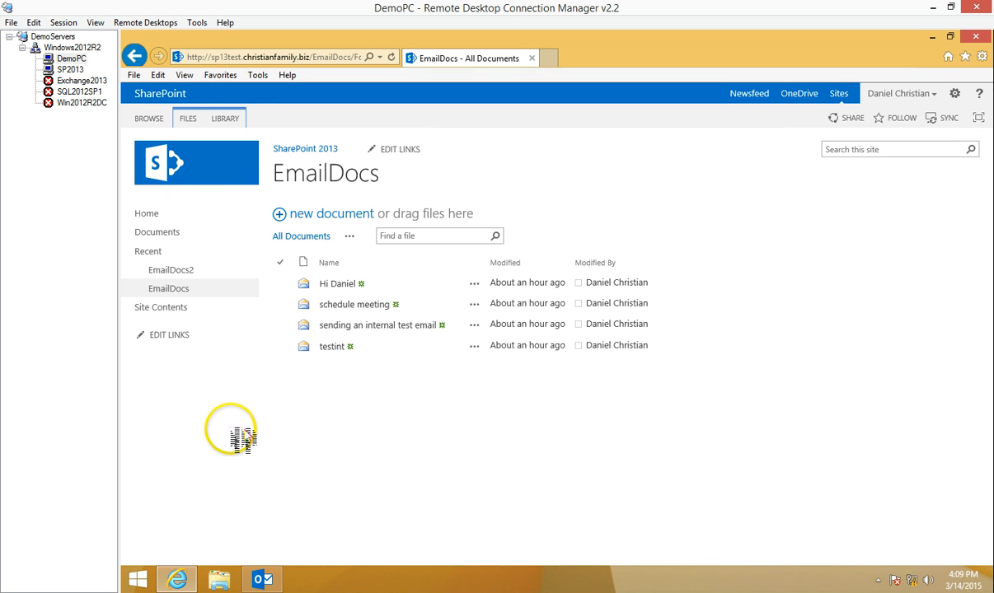
pyautogui.moveTo(239, 89)
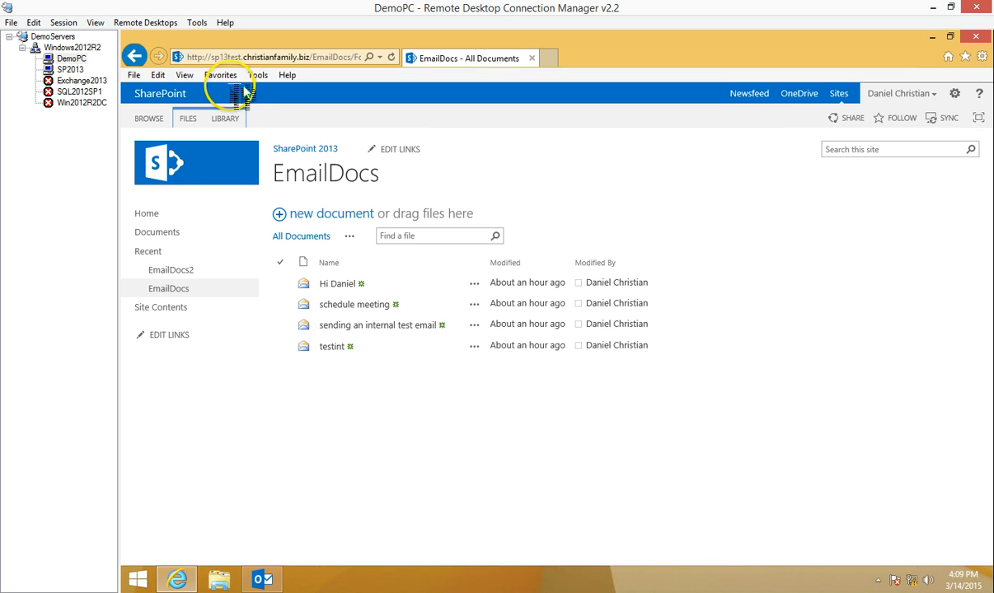
# - Open the EmailDocs library's Library Settings page from the LIBRARY ribbon tab
pyautogui.click(225, 118)
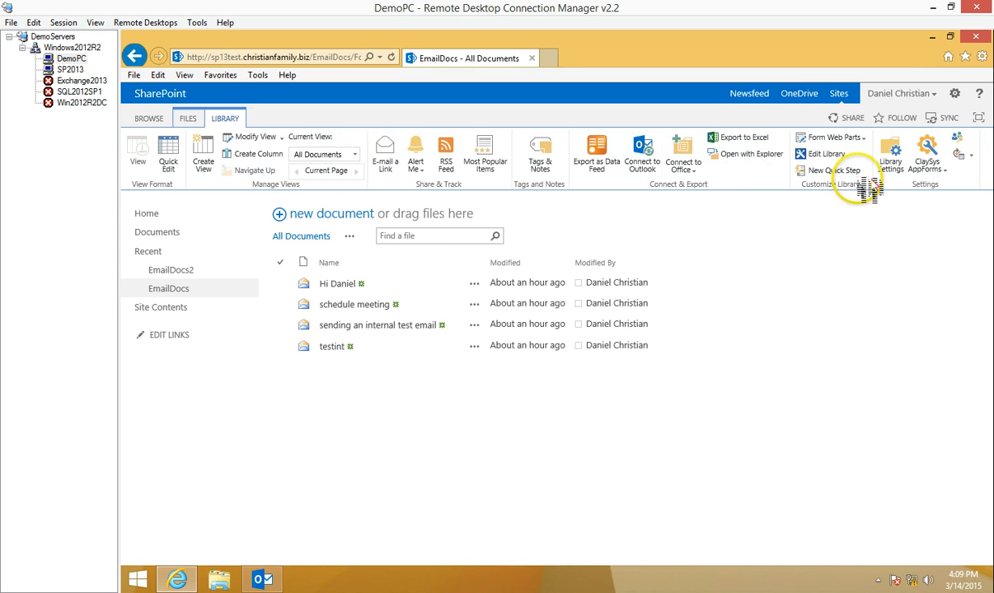
pyautogui.click(889, 154)
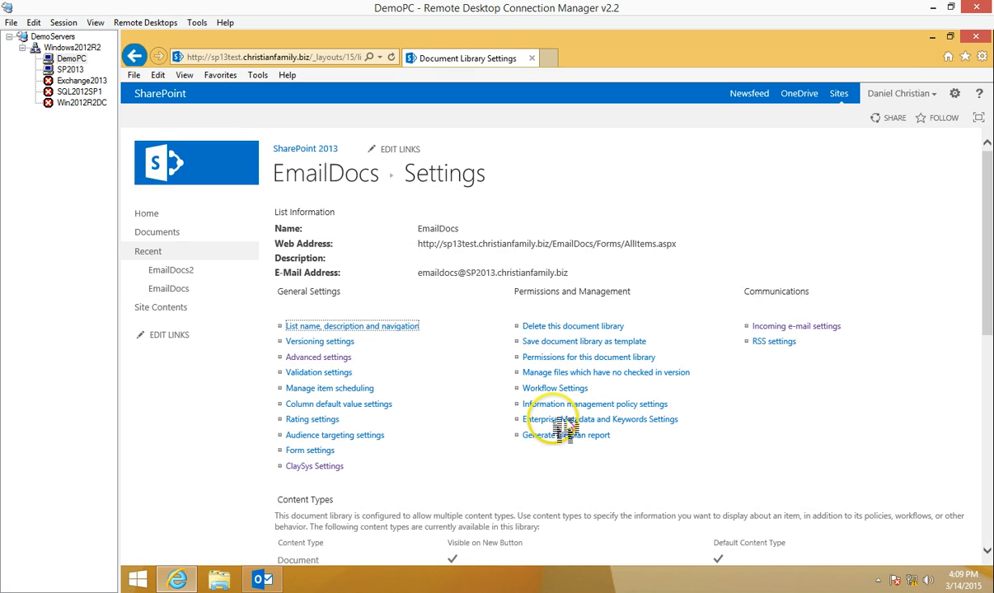
pyautogui.moveTo(428, 285)
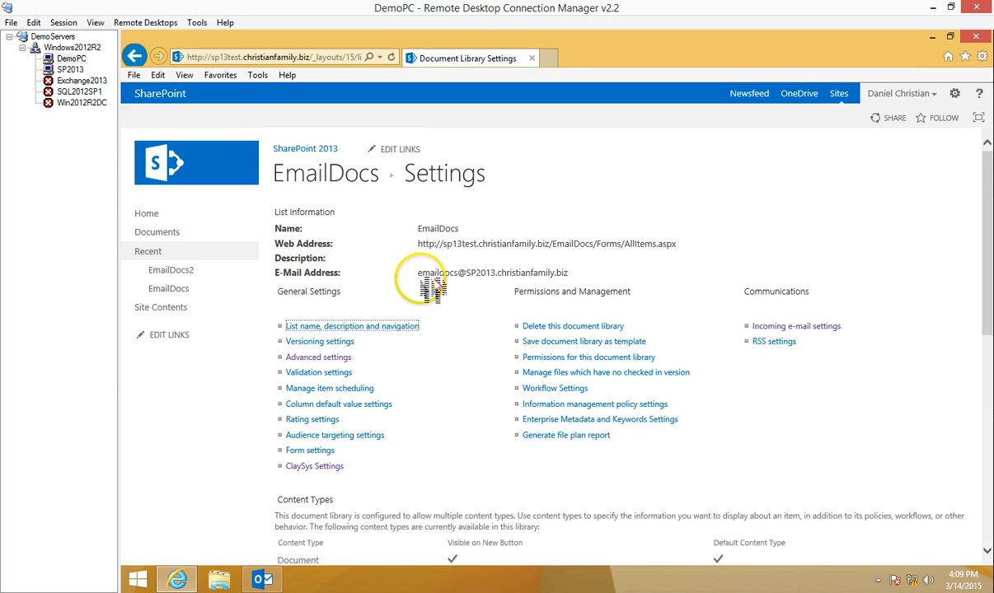
pyautogui.moveTo(581, 263)
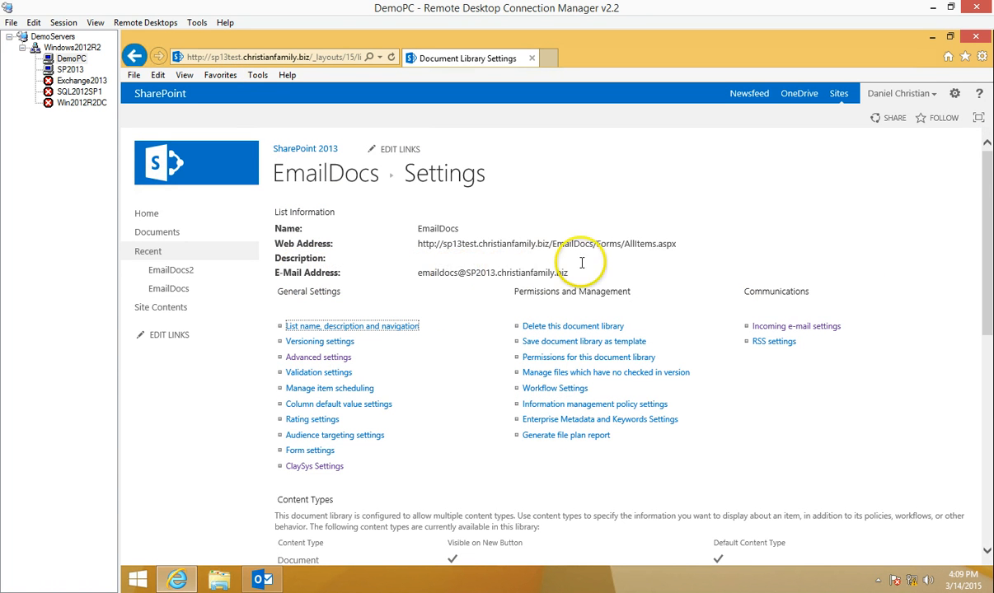
pyautogui.moveTo(581, 281)
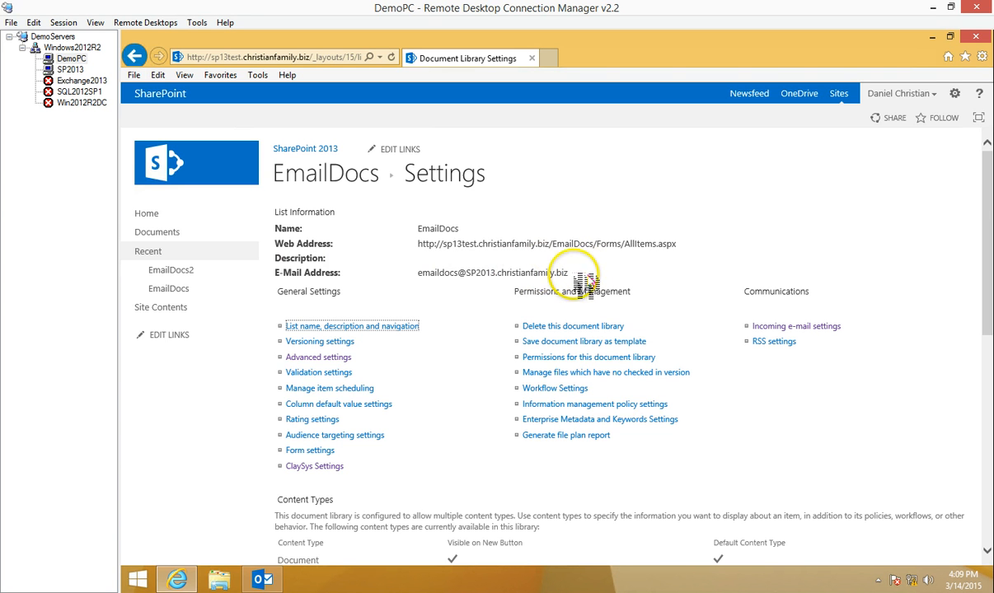
# - In Outlook, address a new email to the emaildocs library with subject 'This is to prove a point'
pyautogui.click(262, 580)
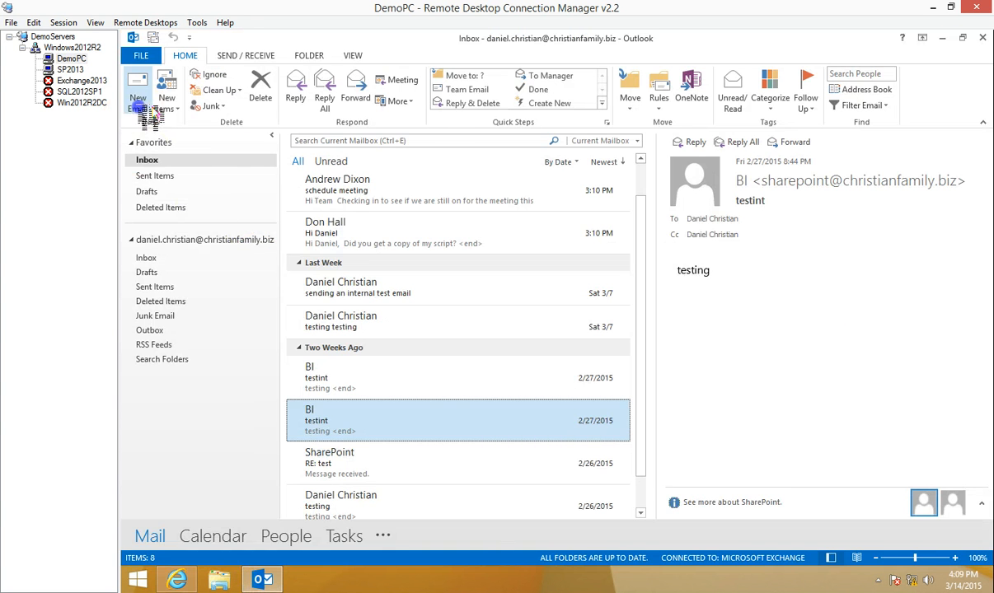
pyautogui.click(138, 87)
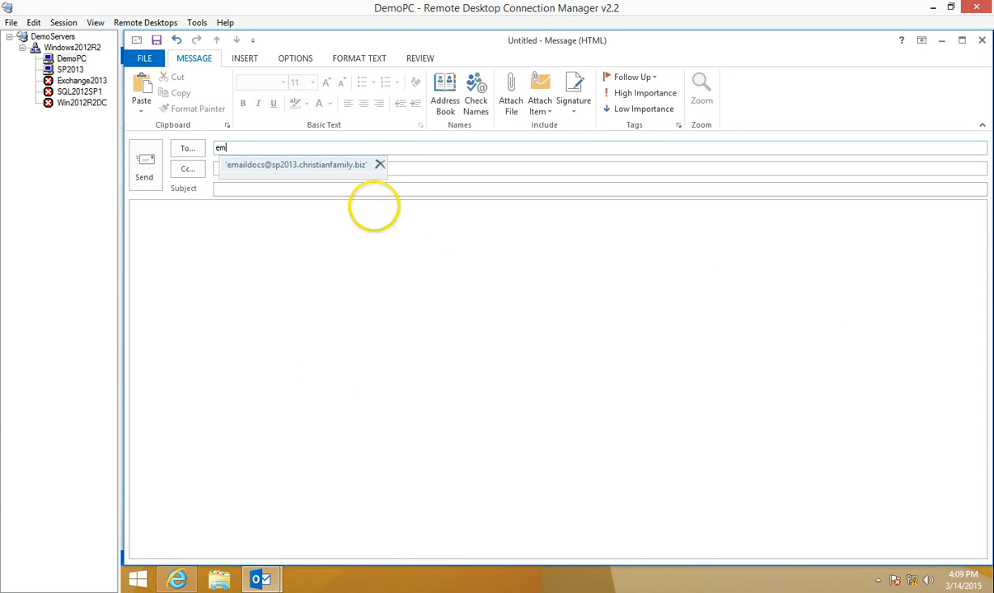
pyautogui.click(297, 164)
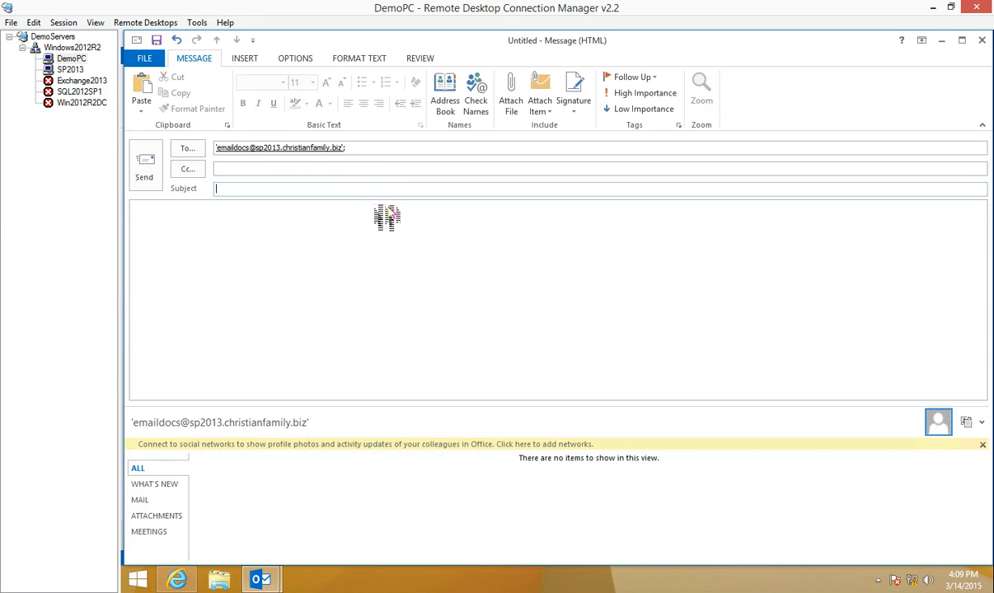
pyautogui.write('Th')
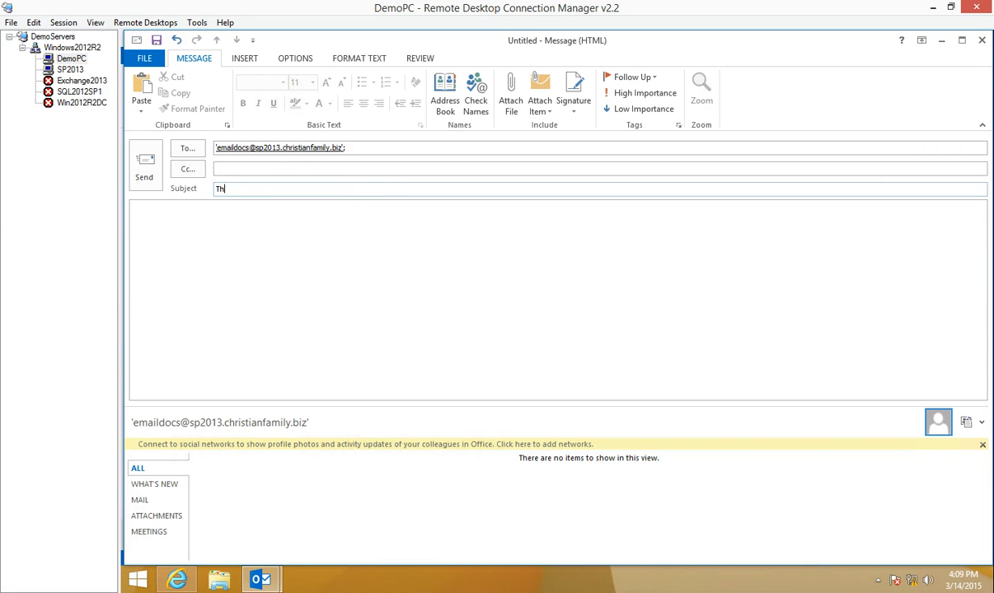
pyautogui.write('his is to pro')
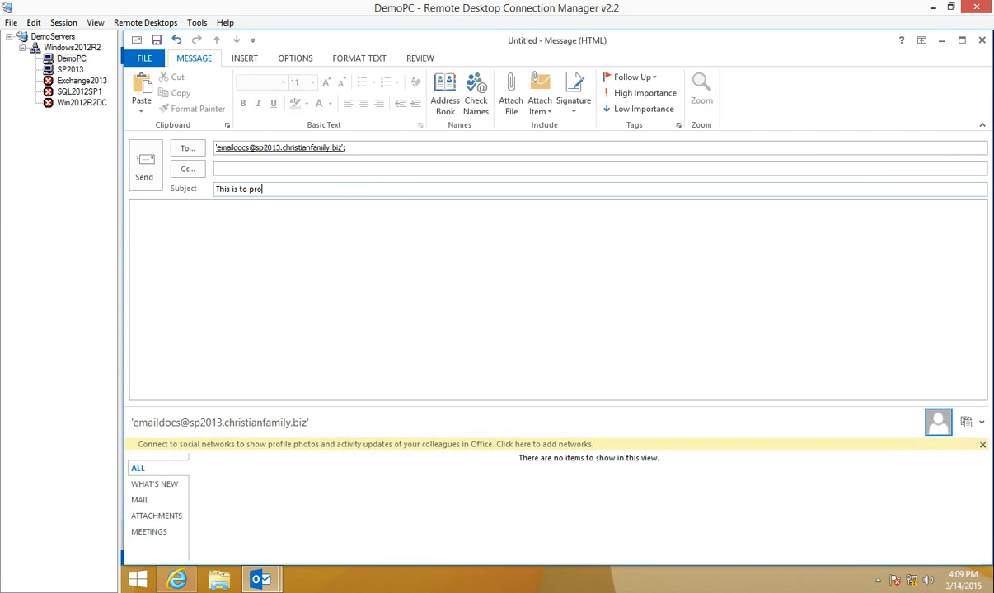
pyautogui.write('ve a point')
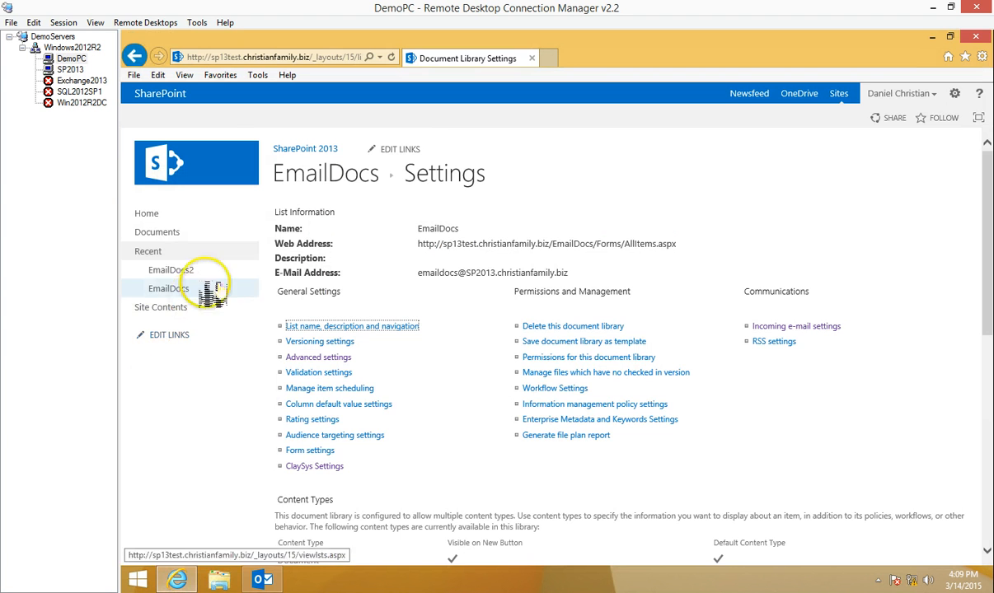
# - Return to the EmailDocs All Documents list via the Recent navigation link
pyautogui.click(168, 288)
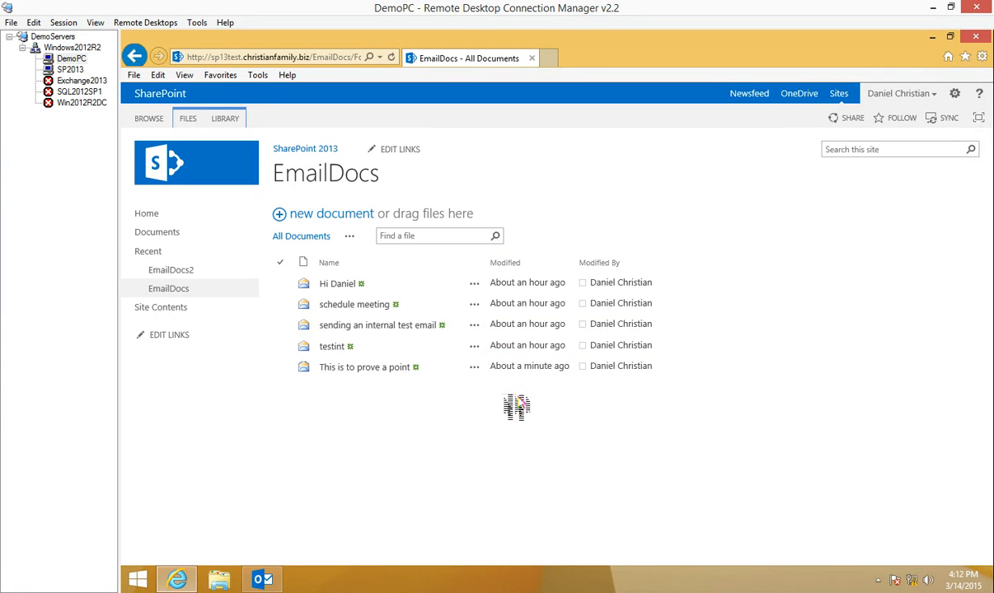
pyautogui.moveTo(409, 409)
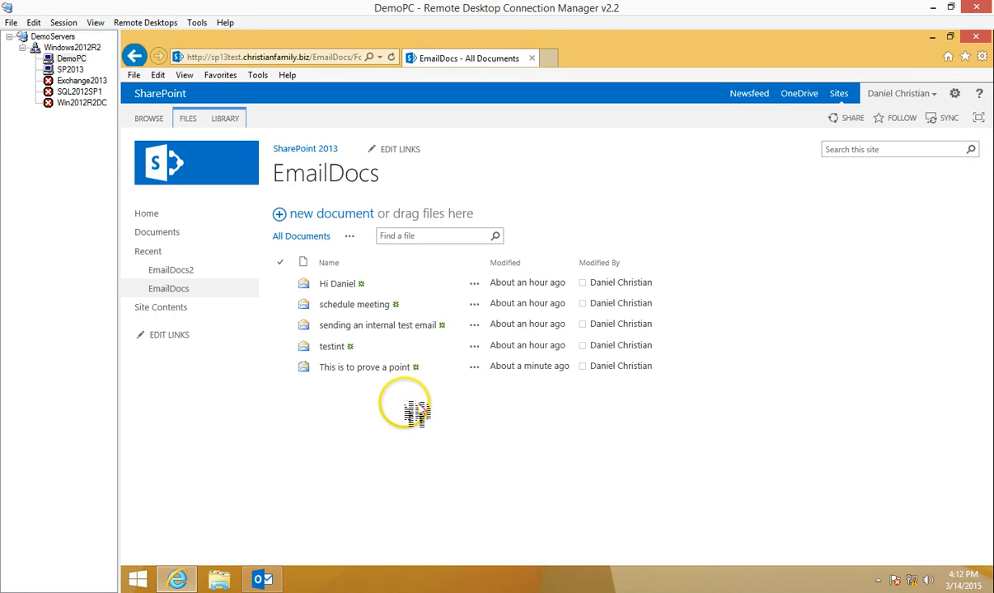
pyautogui.moveTo(115, 559)
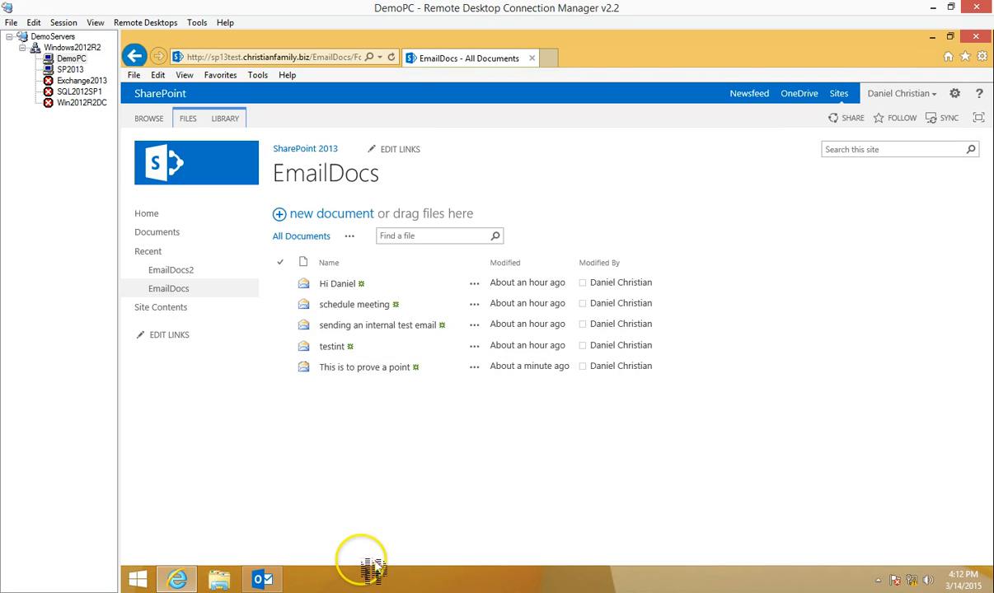
pyautogui.moveTo(441, 560)
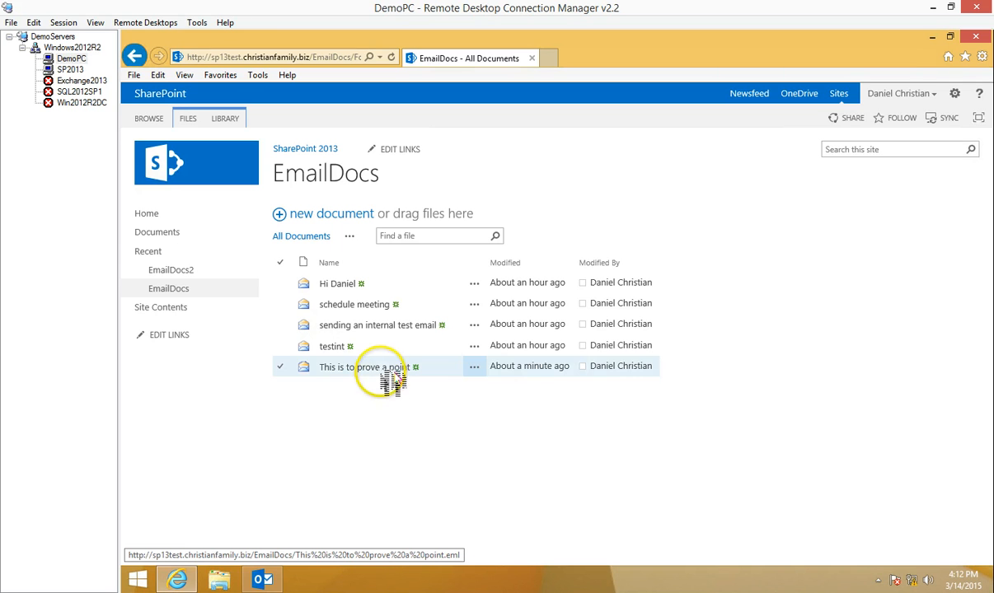
pyautogui.moveTo(364, 367)
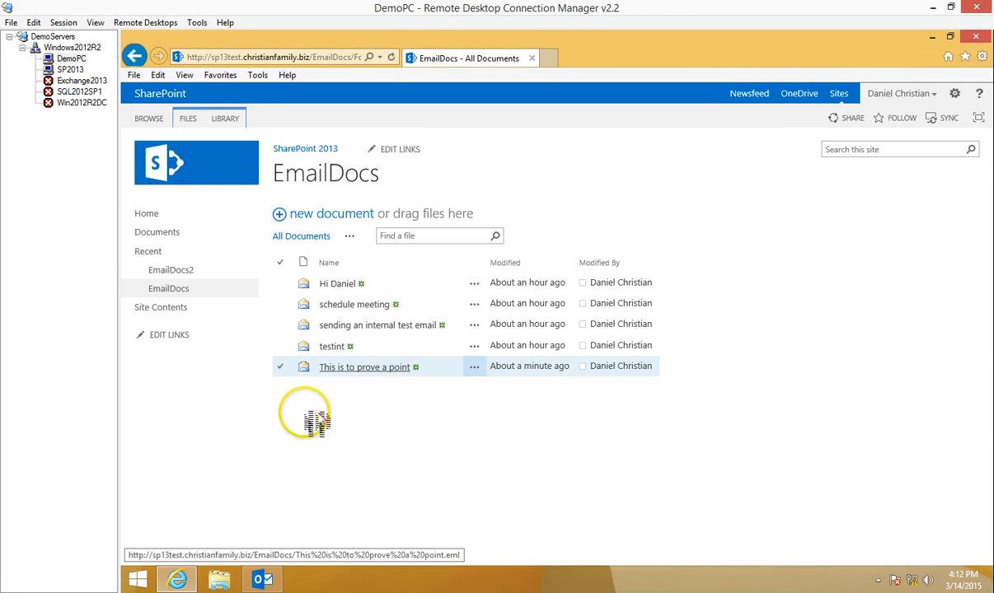
# - Tick E-Mail Cc, E-Mail From and E-Mail Headers in Modify View and save the view
pyautogui.click(224, 117)
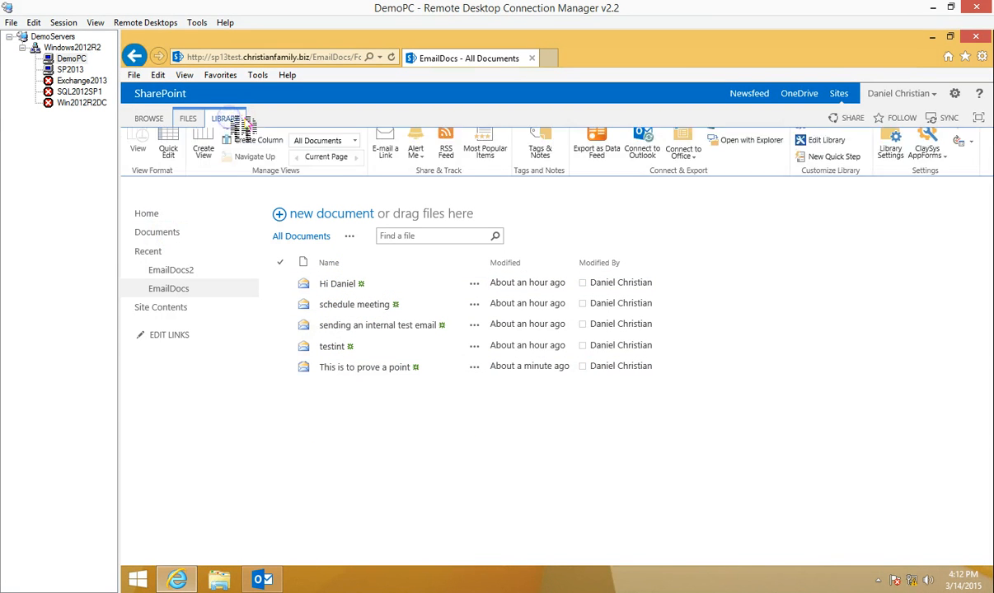
pyautogui.click(225, 118)
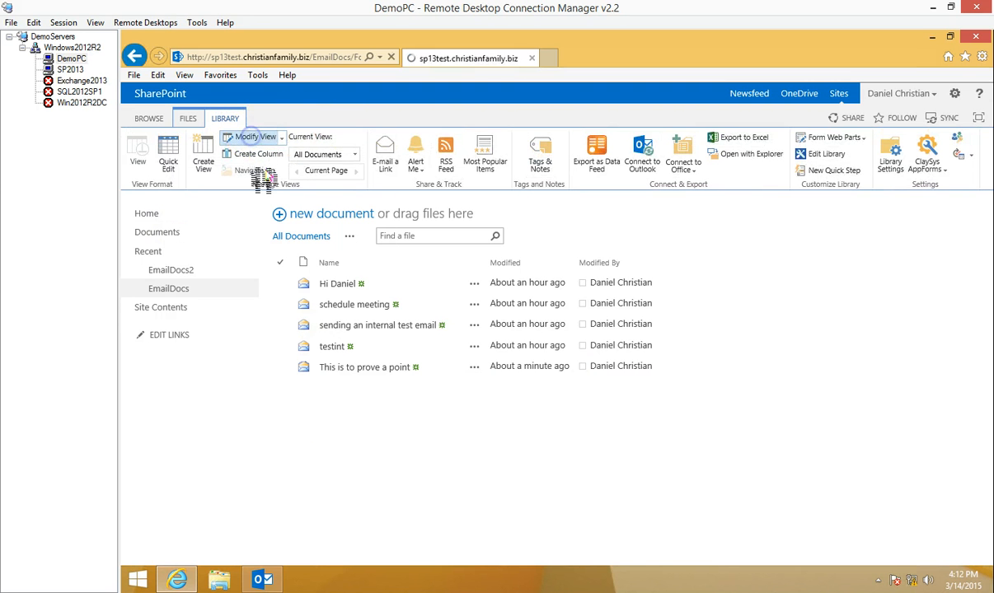
pyautogui.click(250, 137)
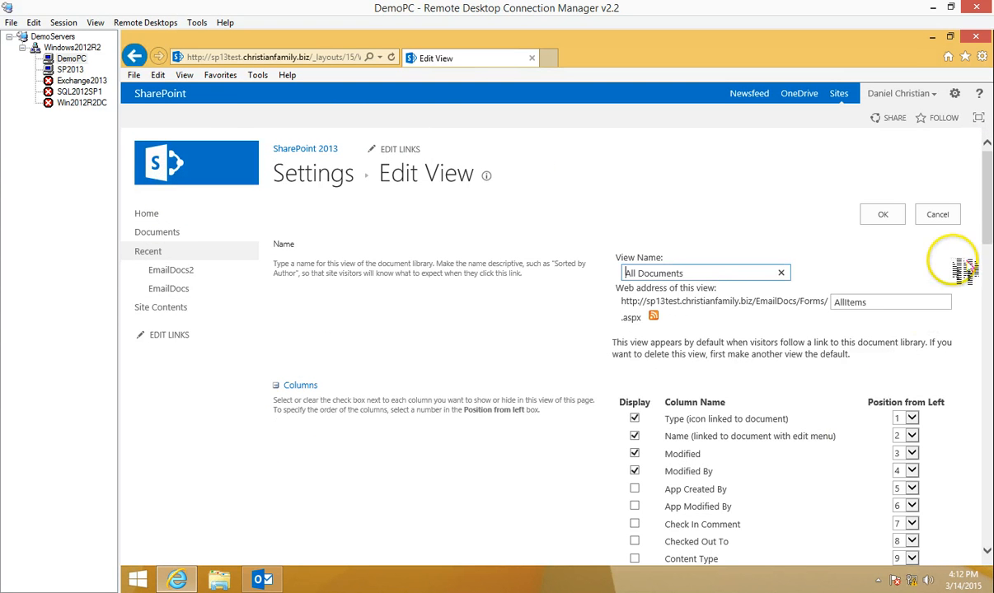
pyautogui.scroll(-3)
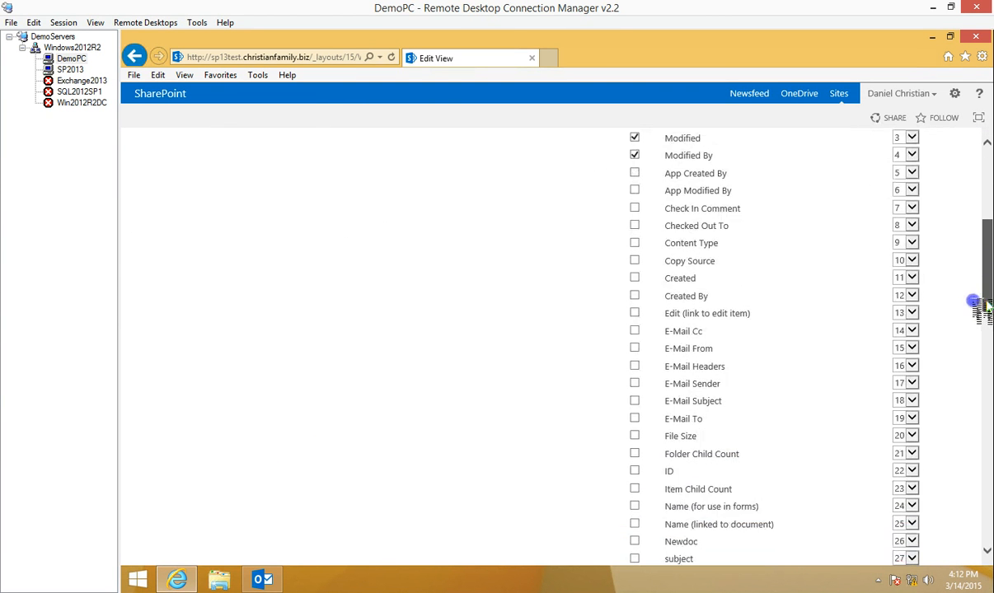
pyautogui.scroll(-3)
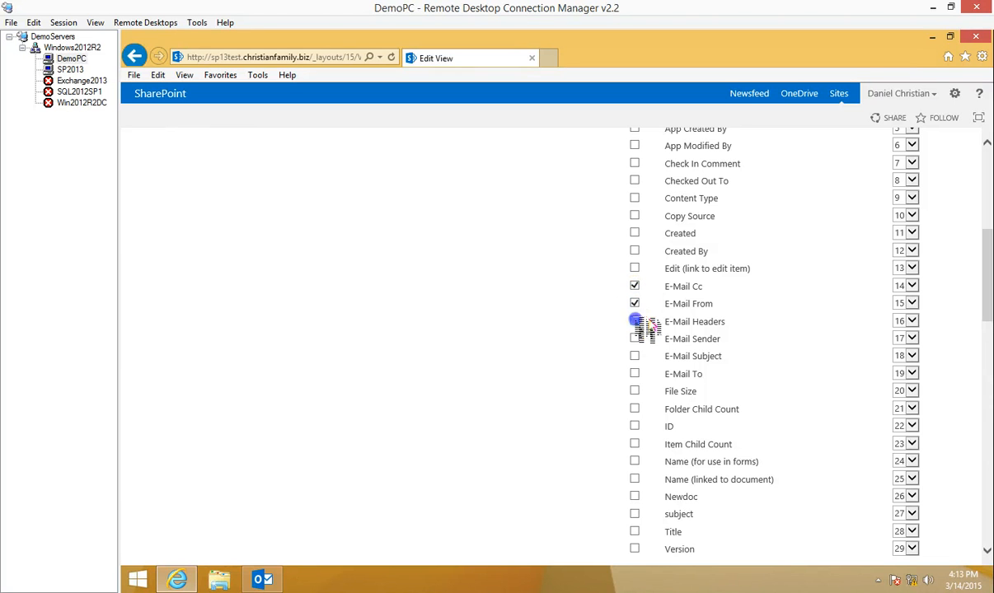
pyautogui.click(634, 339)
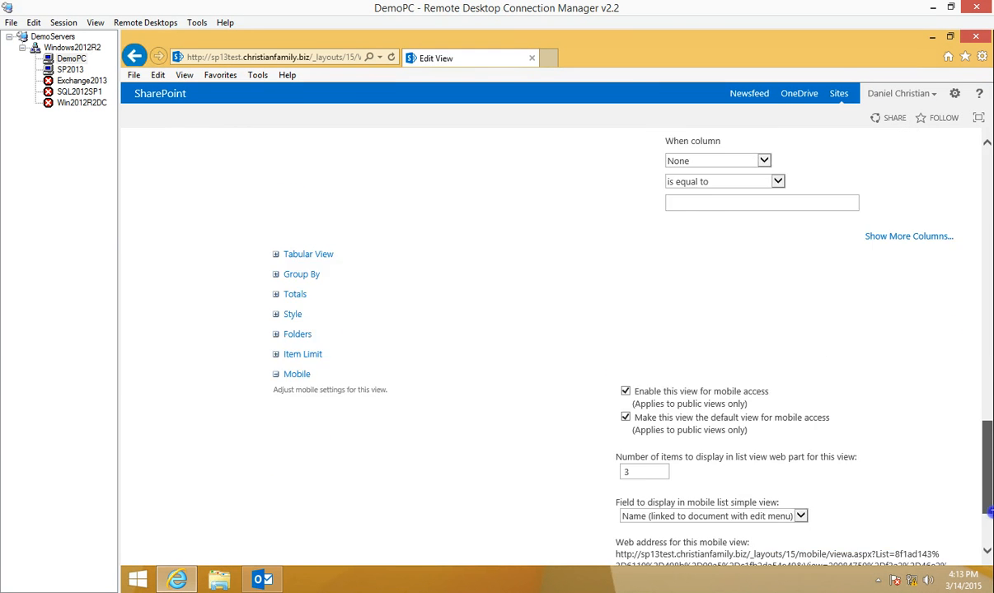
pyautogui.click(134, 57)
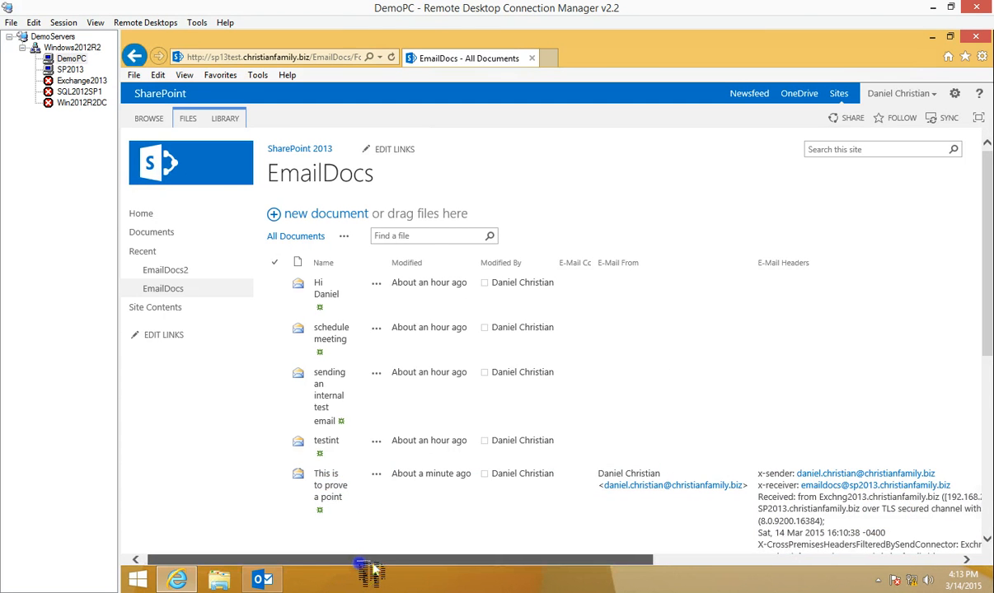
# - Scroll sideways through the email header columns and open the 'This is to prove a point' item's actions
pyautogui.moveTo(371, 561); pyautogui.dragTo(399, 561)
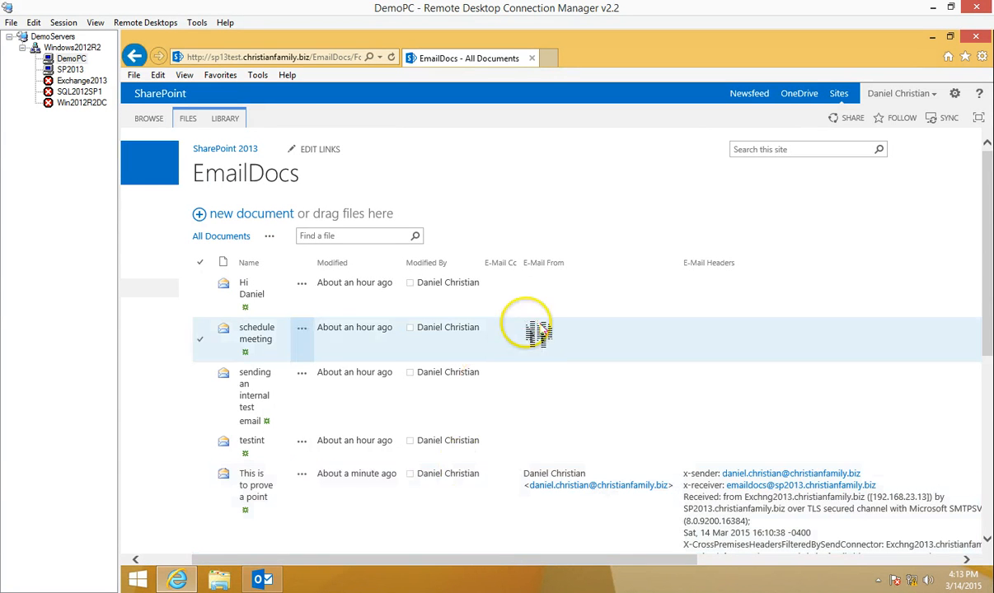
pyautogui.hscroll(3)
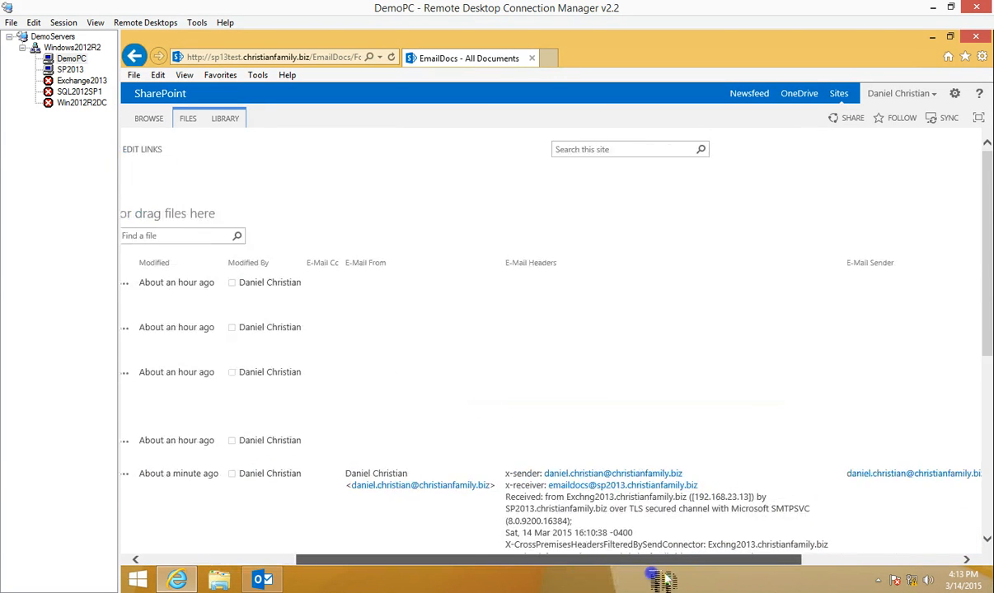
pyautogui.hscroll(3)
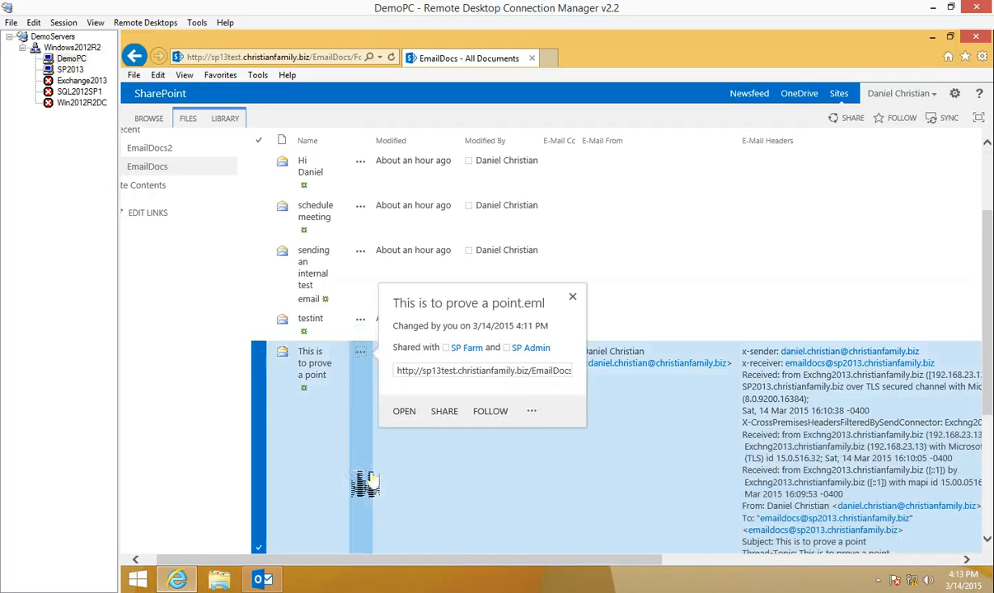
pyautogui.click(531, 411)
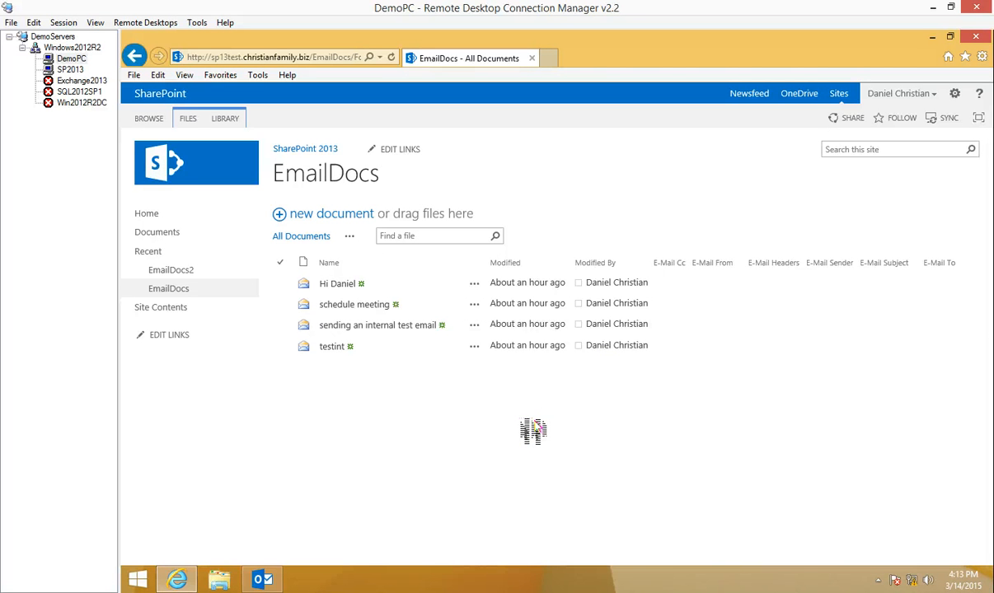
pyautogui.moveTo(534, 430)
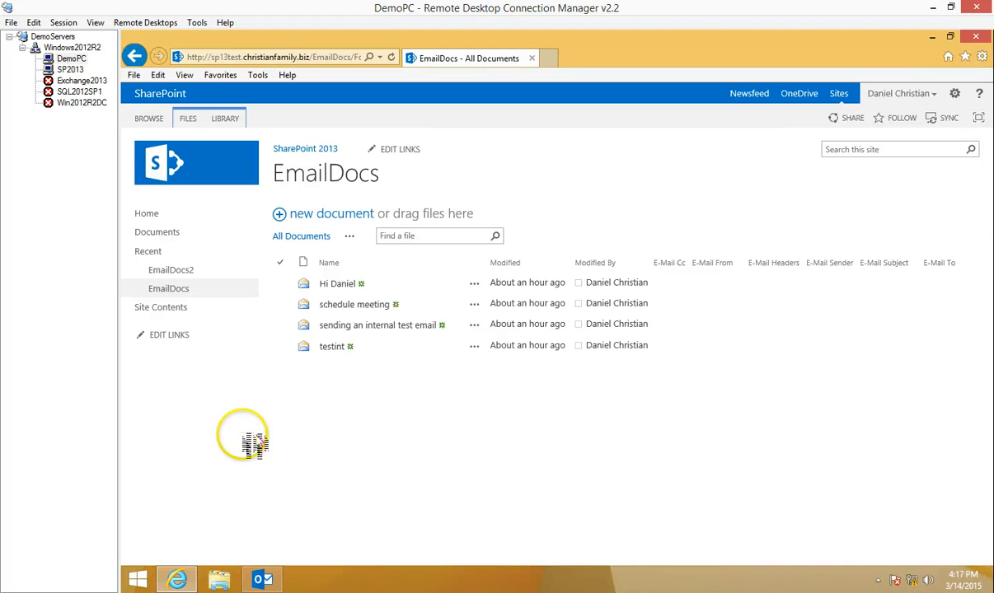
# - Switch to the SP2013 server session in Remote Desktop Connection Manager
pyautogui.click(70, 69)
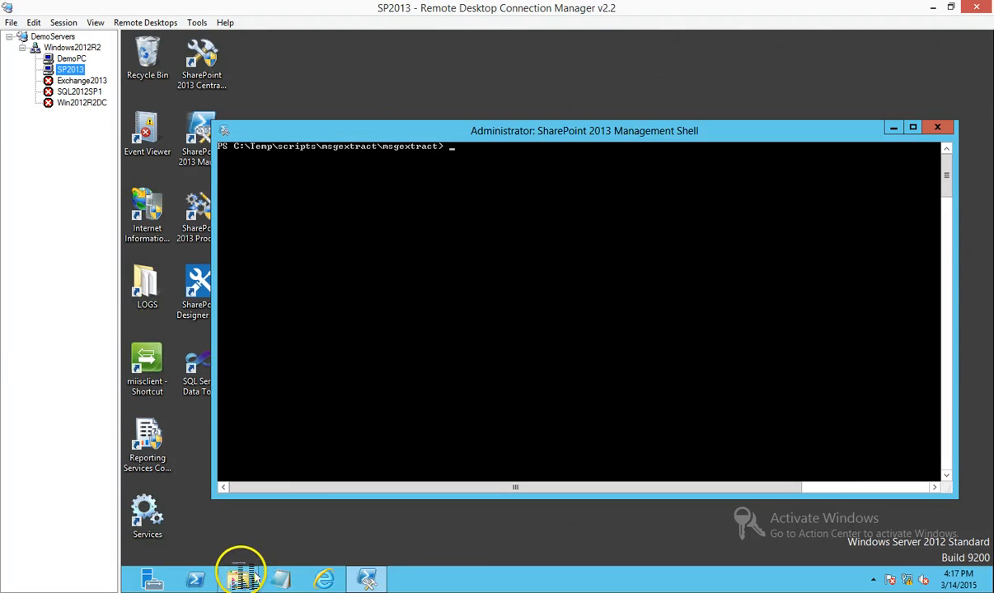
# - Open downloadfiles.ps1 from the msgextract scripts folder in Notepad
pyautogui.click(238, 579)
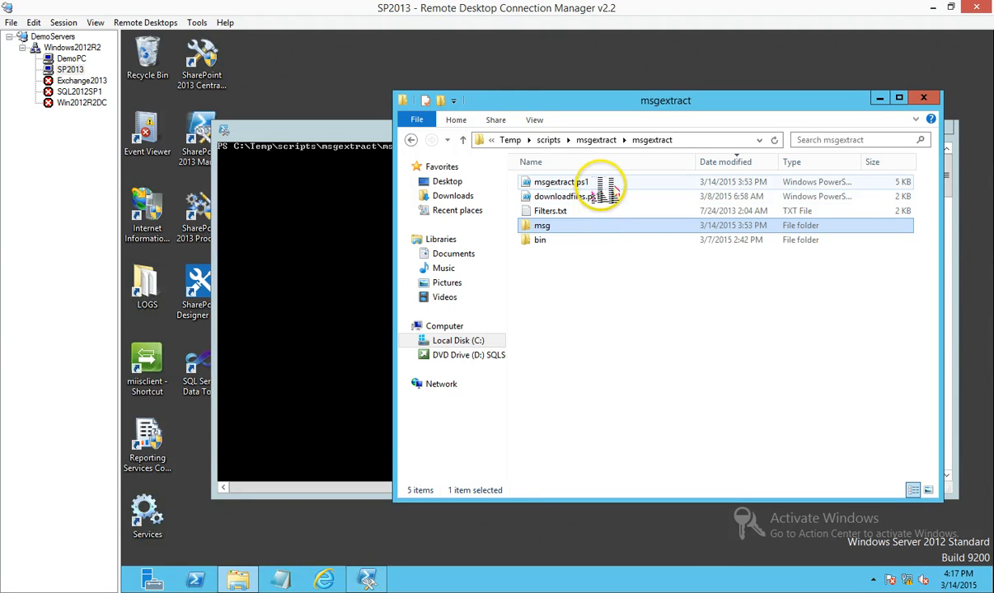
pyautogui.moveTo(593, 196)
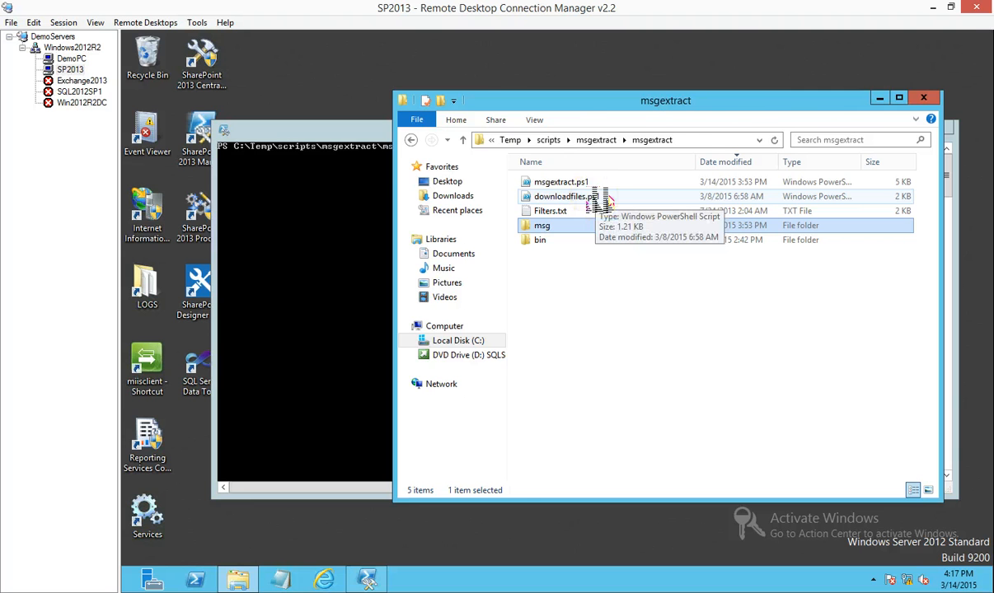
pyautogui.doubleClick(560, 197)
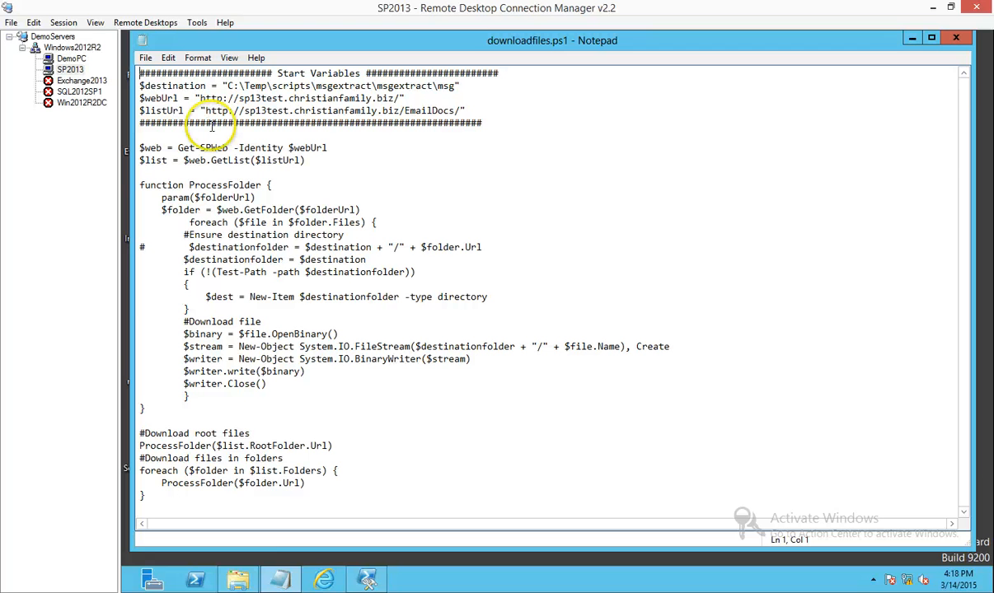
pyautogui.moveTo(215, 198)
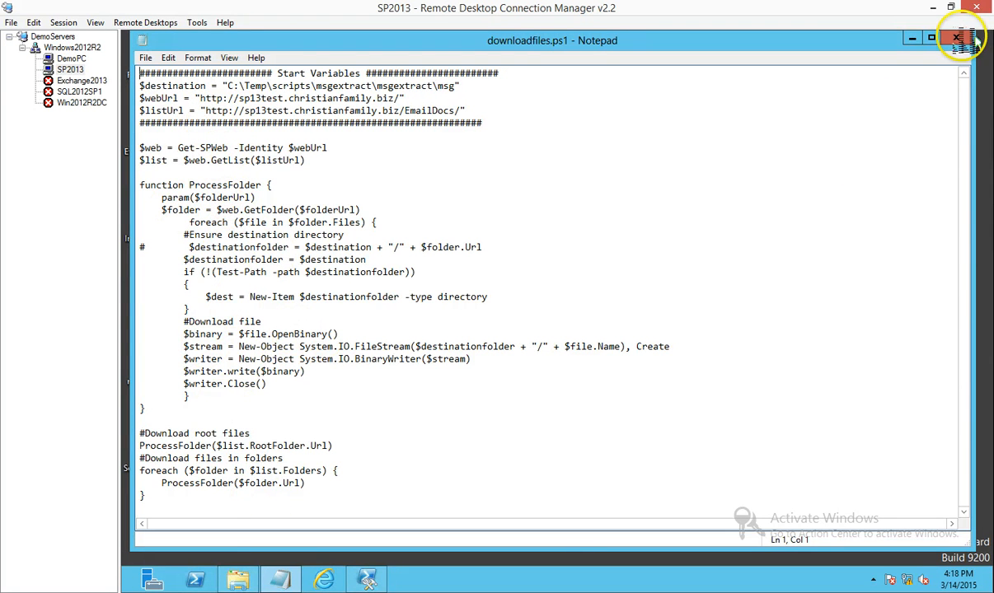
# - Close downloadfiles.ps1, then open msgextract.ps1 and scroll through its code
pyautogui.click(957, 38)
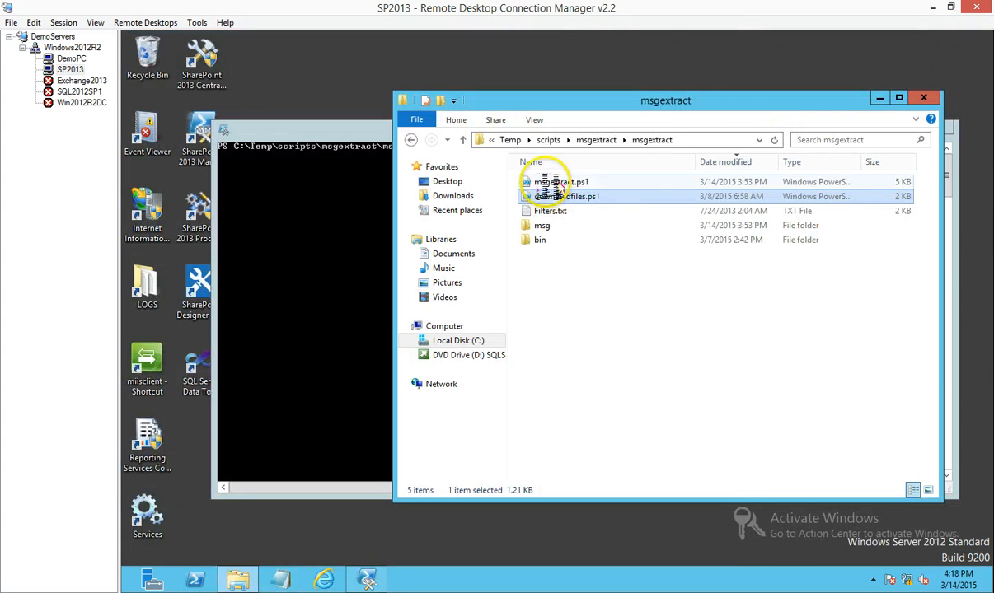
pyautogui.doubleClick(563, 181)
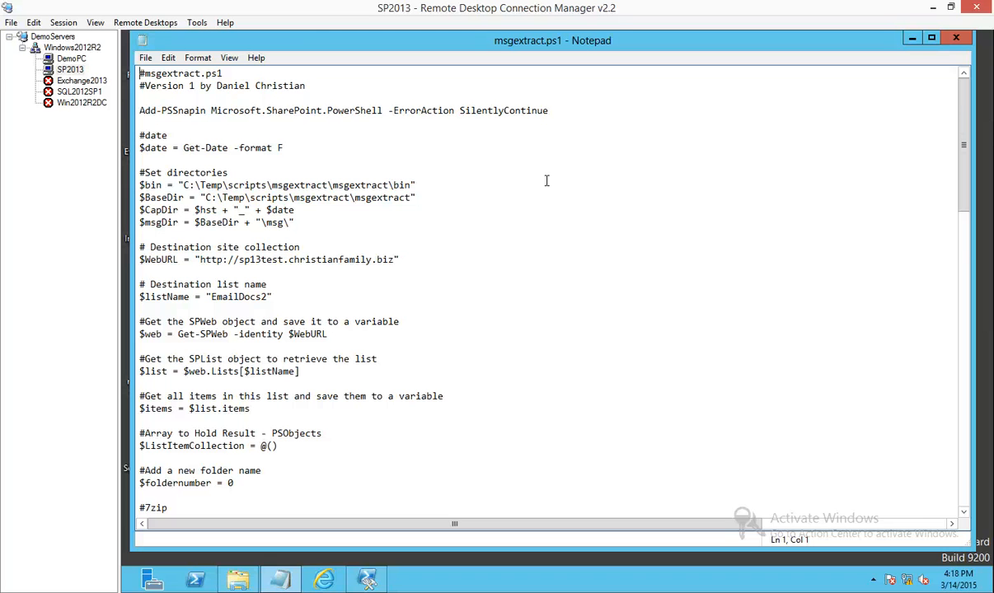
pyautogui.scroll(-3)
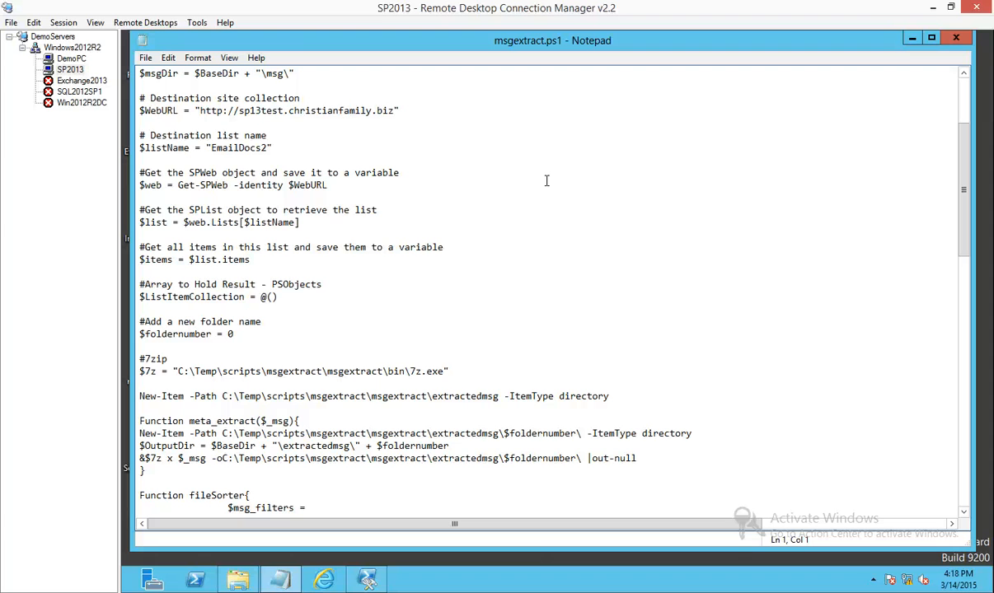
pyautogui.moveTo(539, 373)
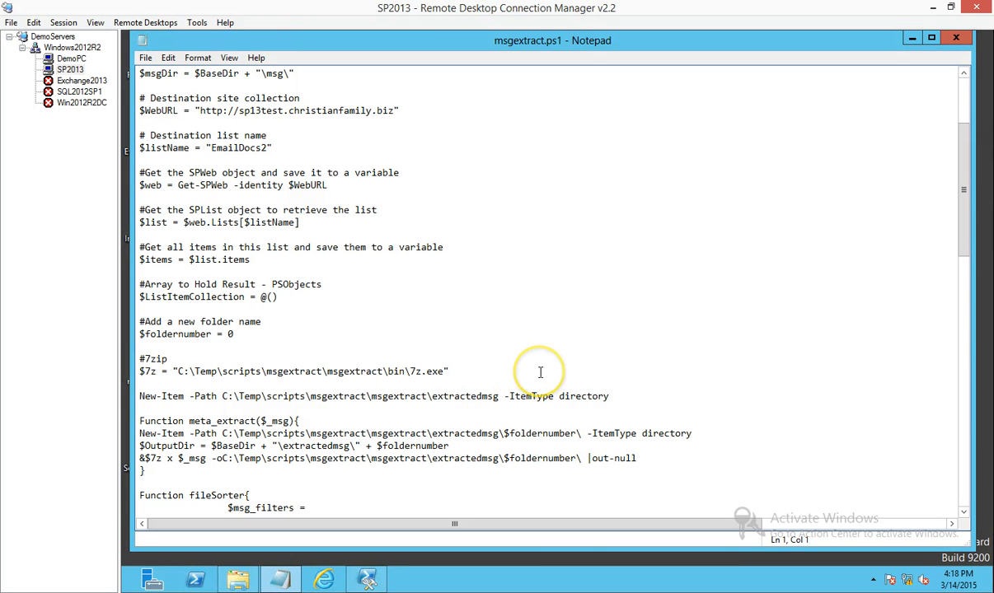
pyautogui.moveTo(540, 372)
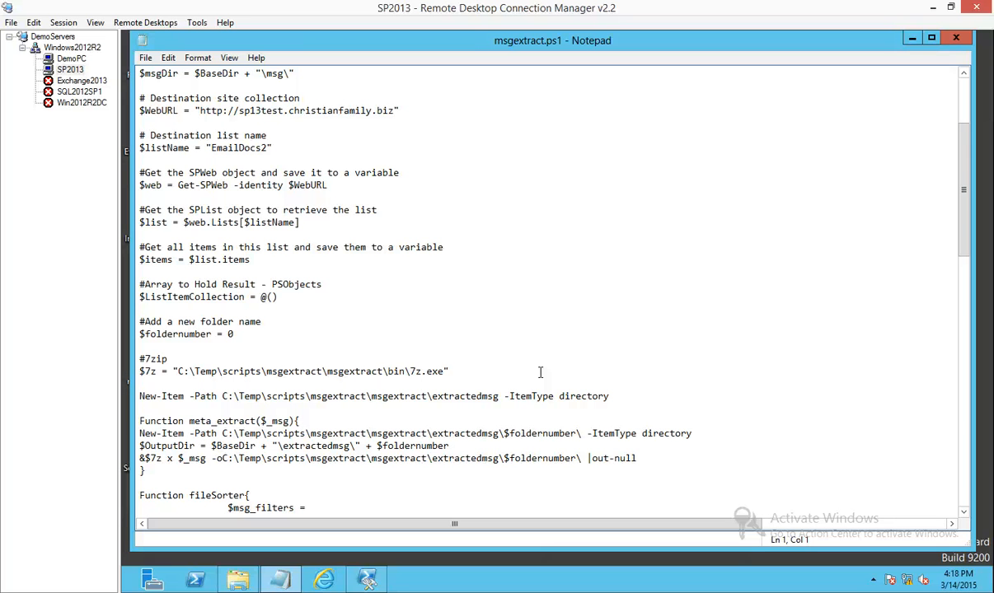
pyautogui.moveTo(350, 317)
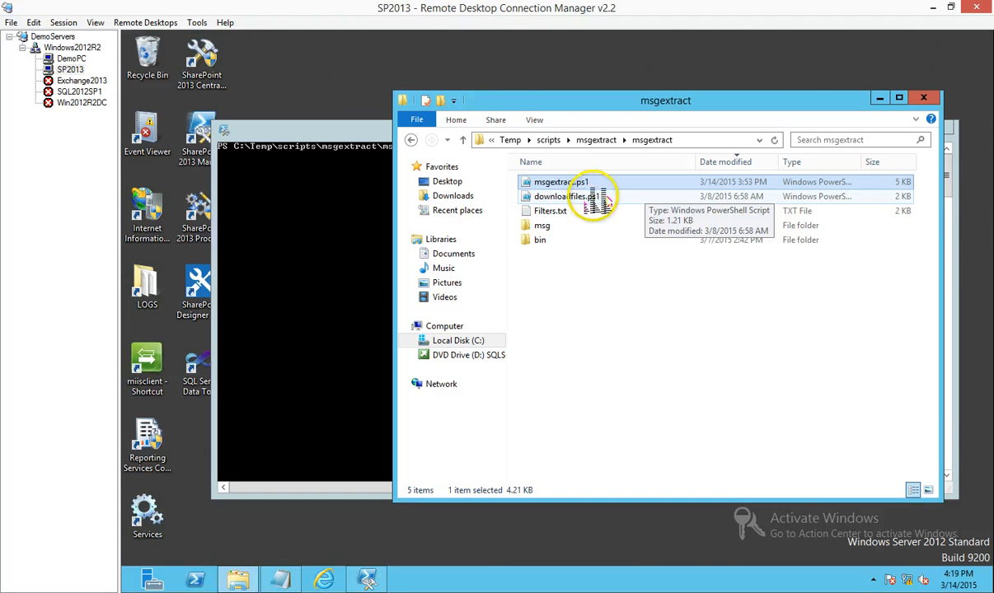
# - Run downloadfiles.ps1, check the four .msg files in the msg folder, and return to the shell
pyautogui.doubleClick(550, 196)
pyautogui.write('.\\downloadfiles.ps1')
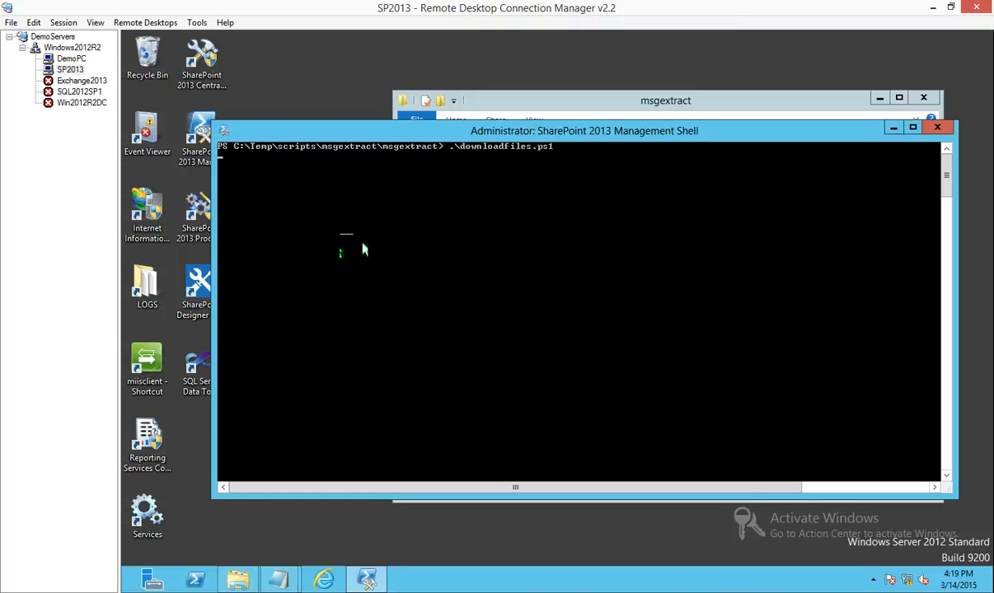
pyautogui.press('Return')
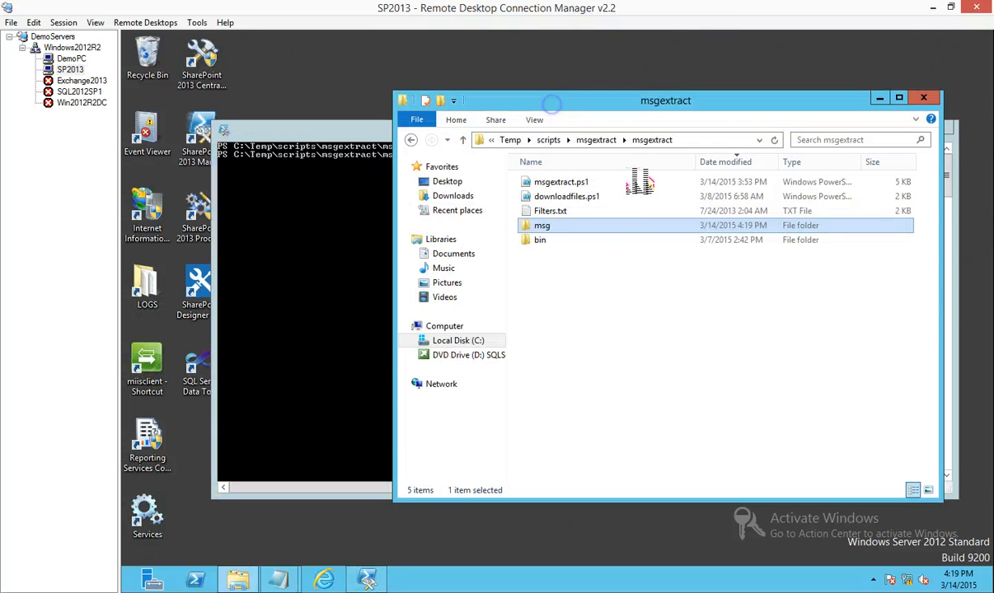
pyautogui.doubleClick(542, 225)
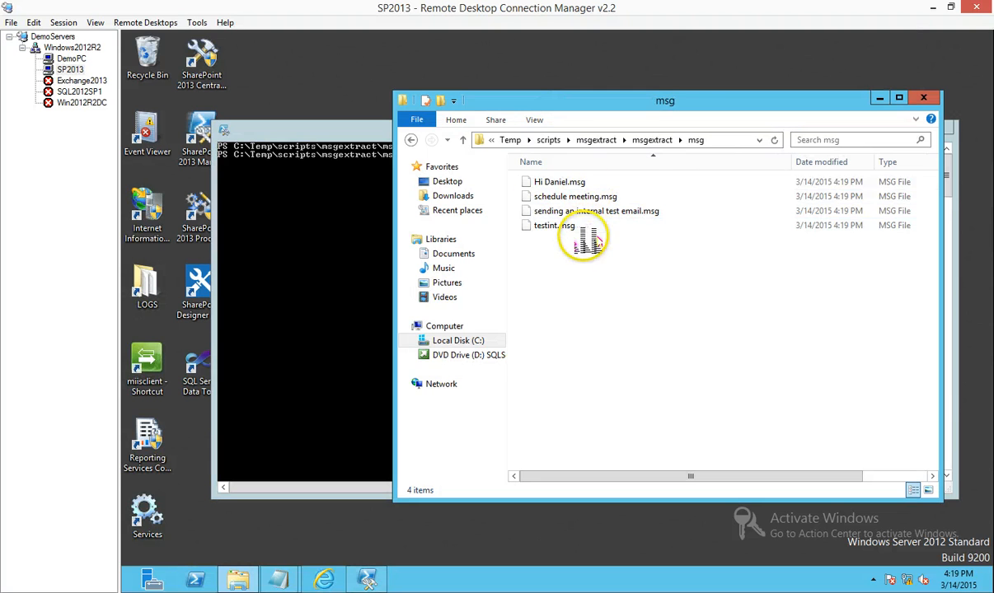
pyautogui.click(70, 58)
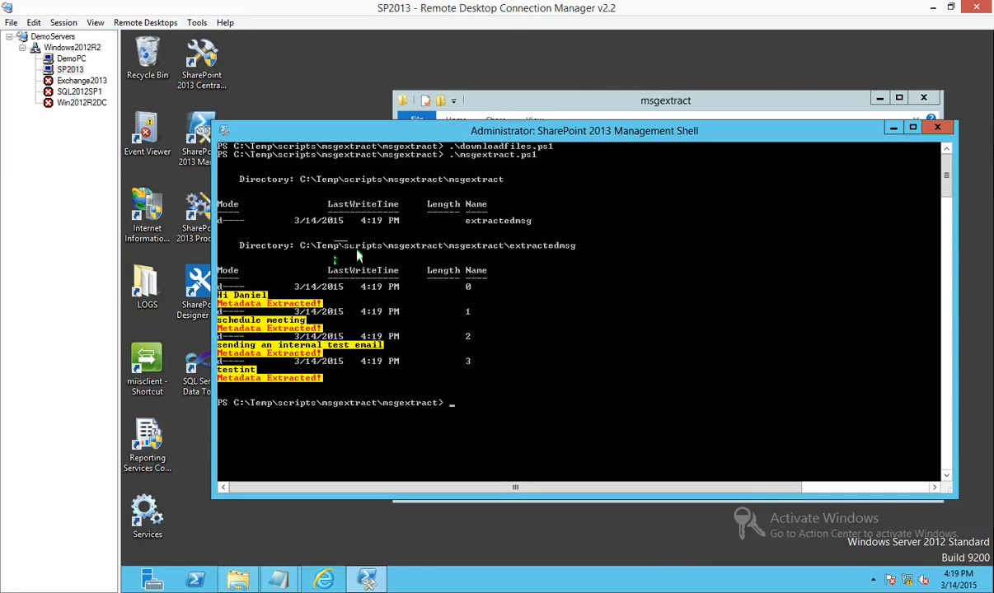
pyautogui.moveTo(243, 309)
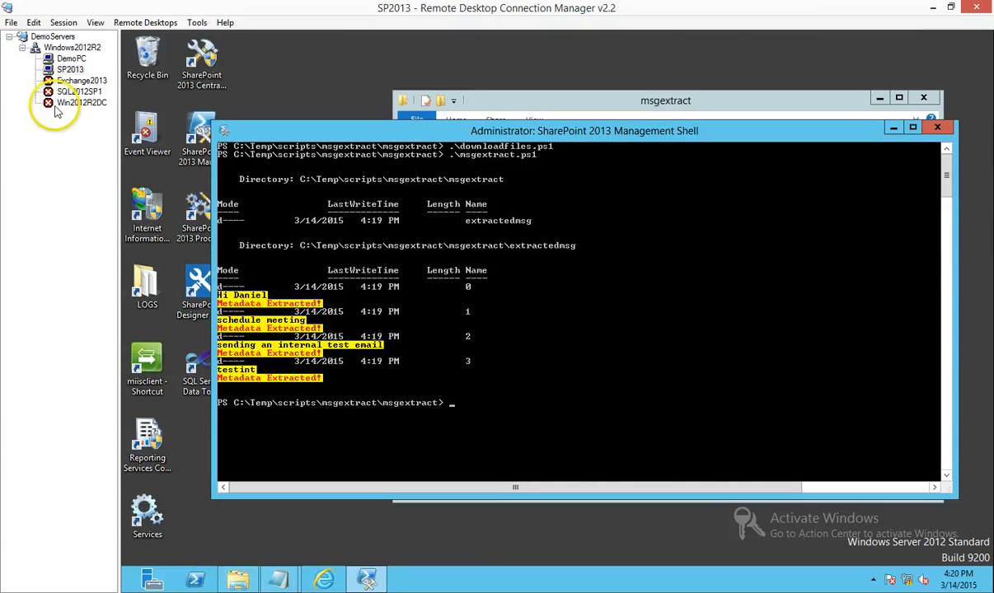
# - In the DemoPC browser, review EmailDocs2 items such as 'Hi Daniel', then go to the site home page
pyautogui.click(71, 59)
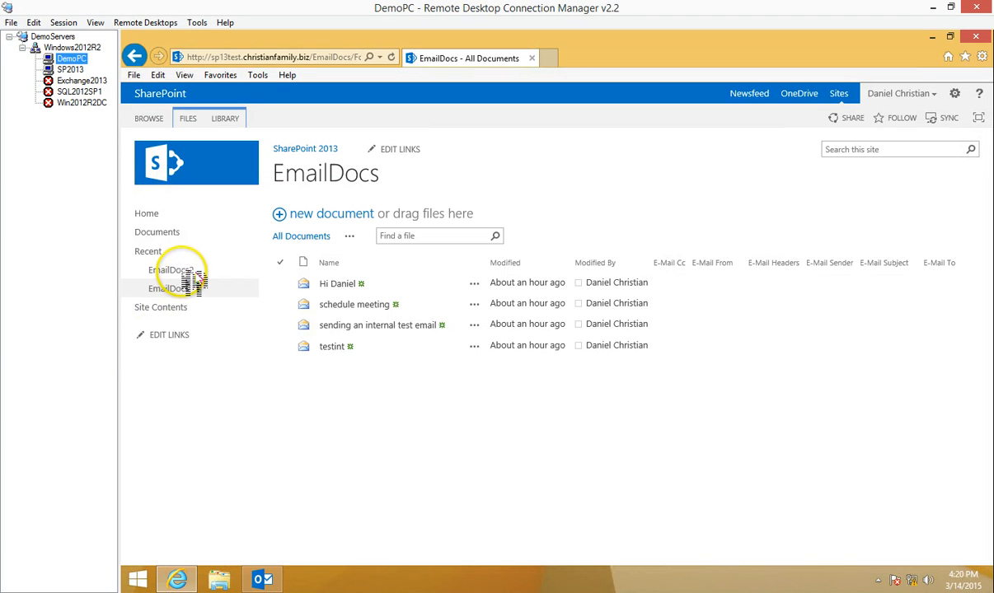
pyautogui.click(170, 270)
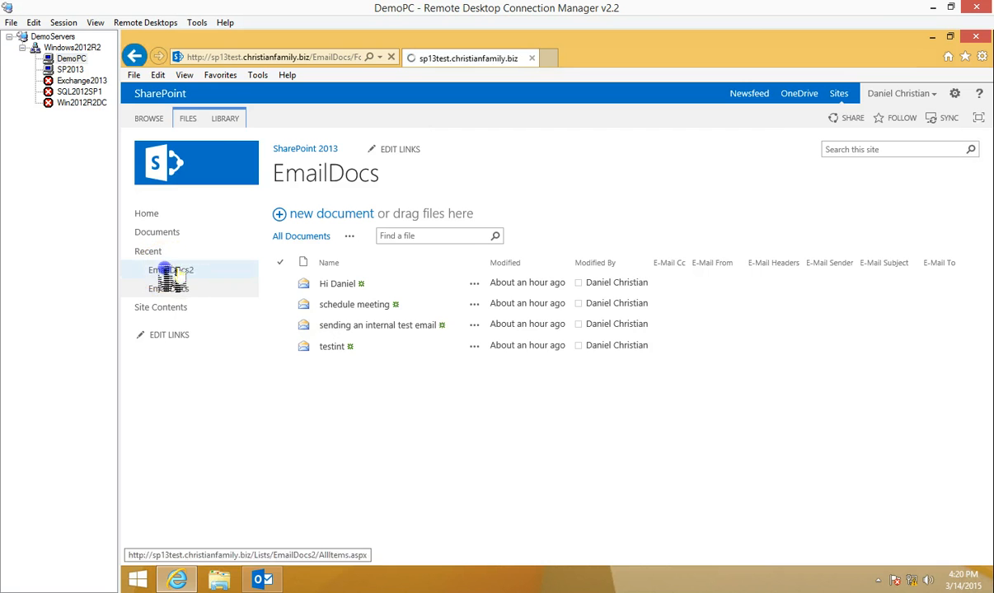
pyautogui.click(170, 271)
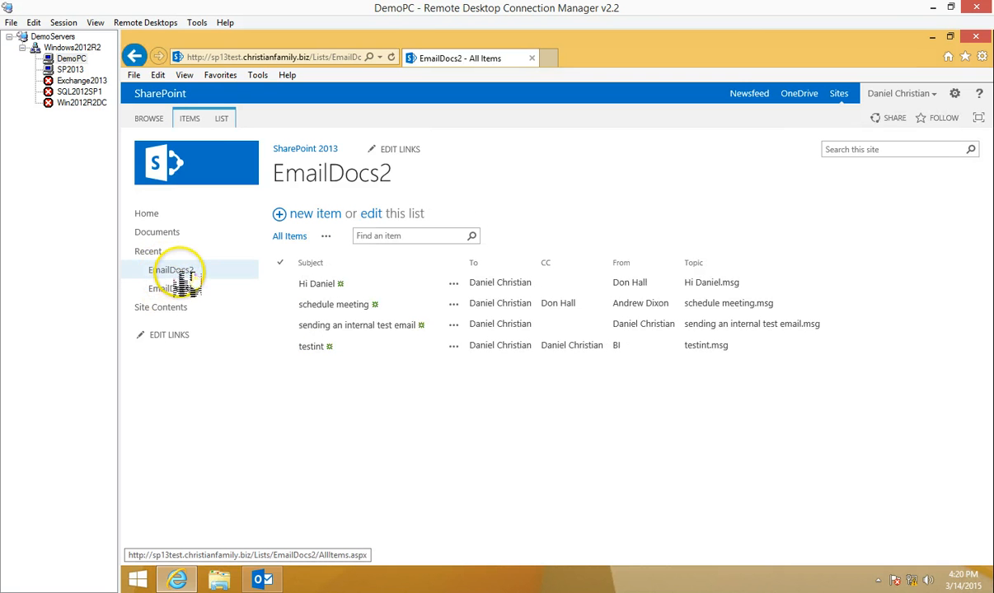
pyautogui.moveTo(169, 288)
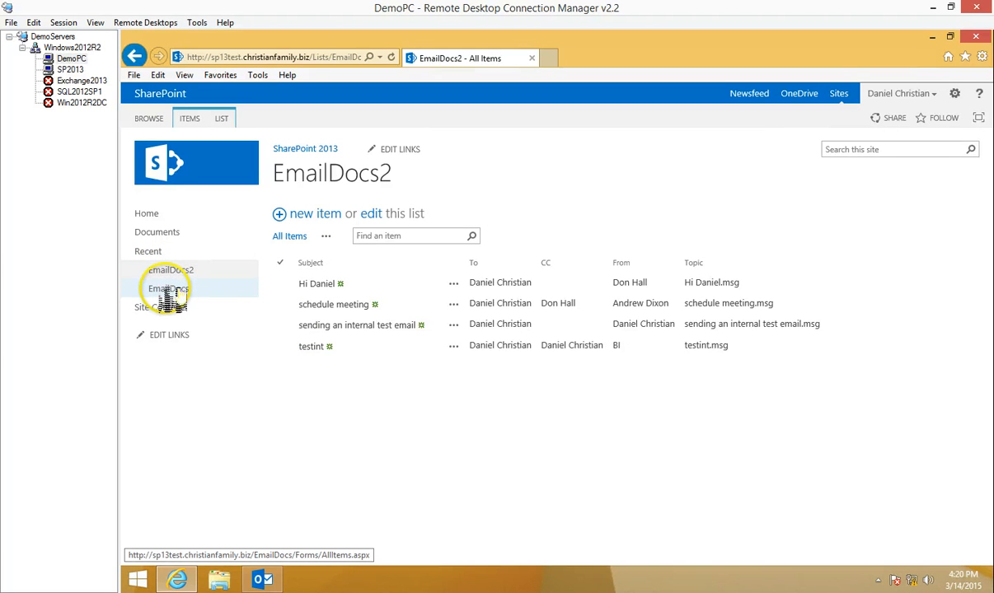
pyautogui.click(317, 284)
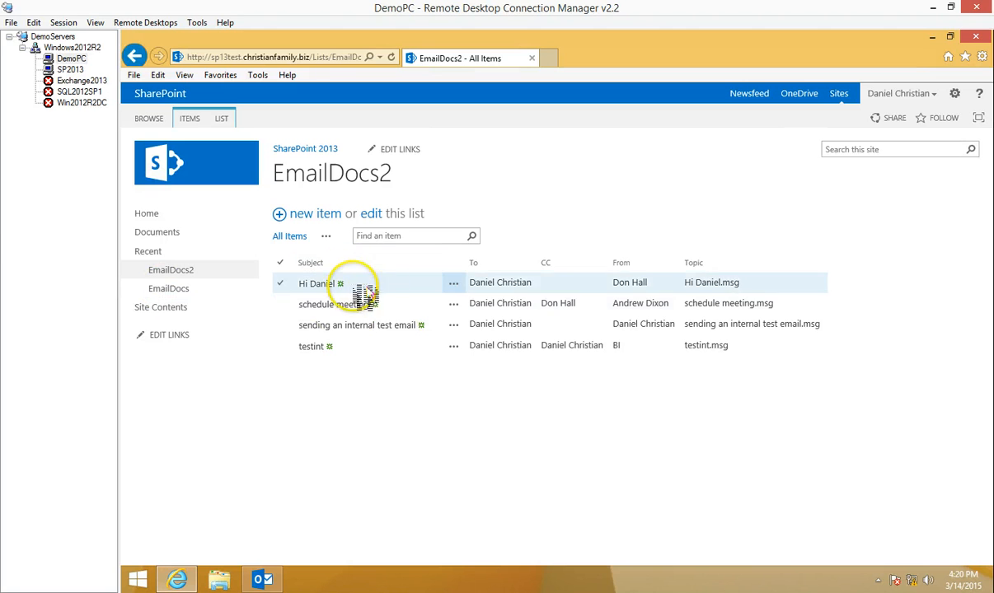
pyautogui.moveTo(500, 281)
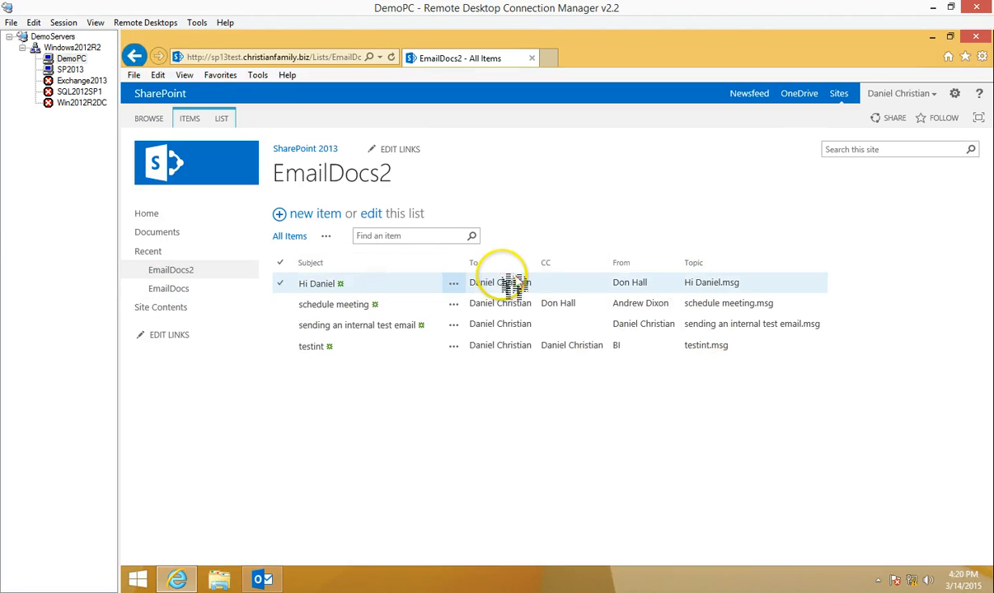
pyautogui.moveTo(636, 276)
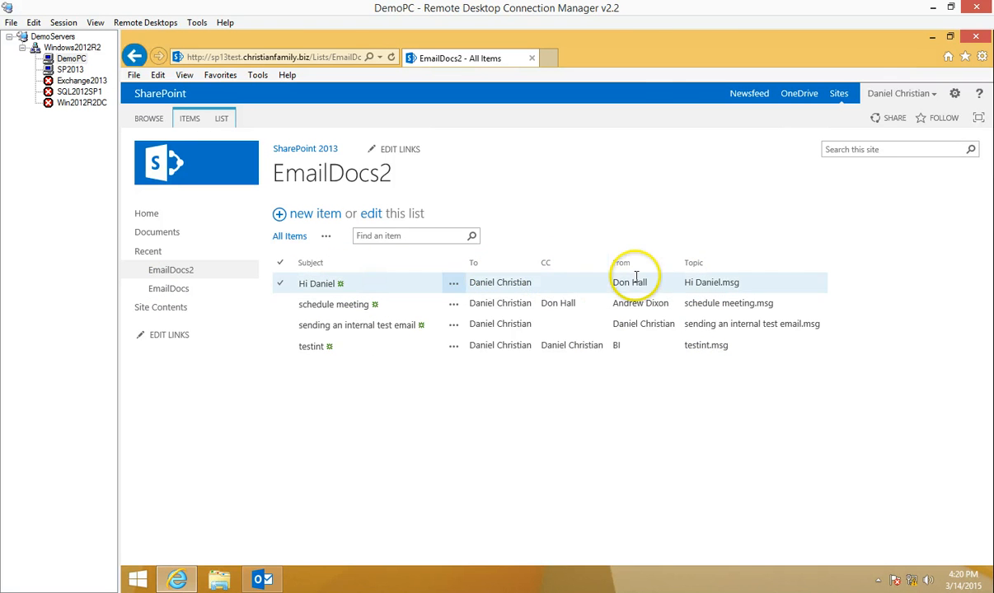
pyautogui.moveTo(363, 330)
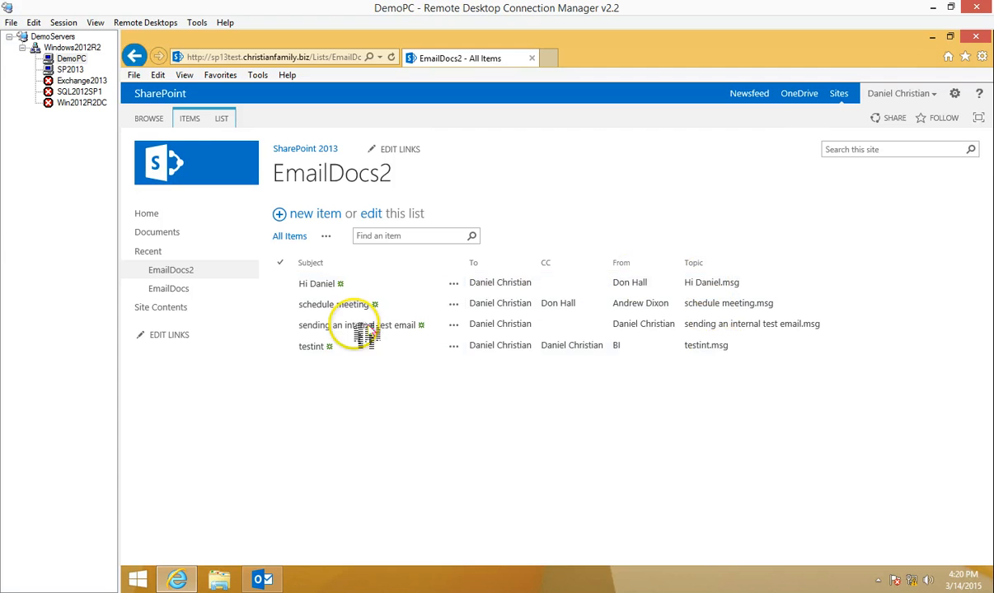
pyautogui.click(311, 346)
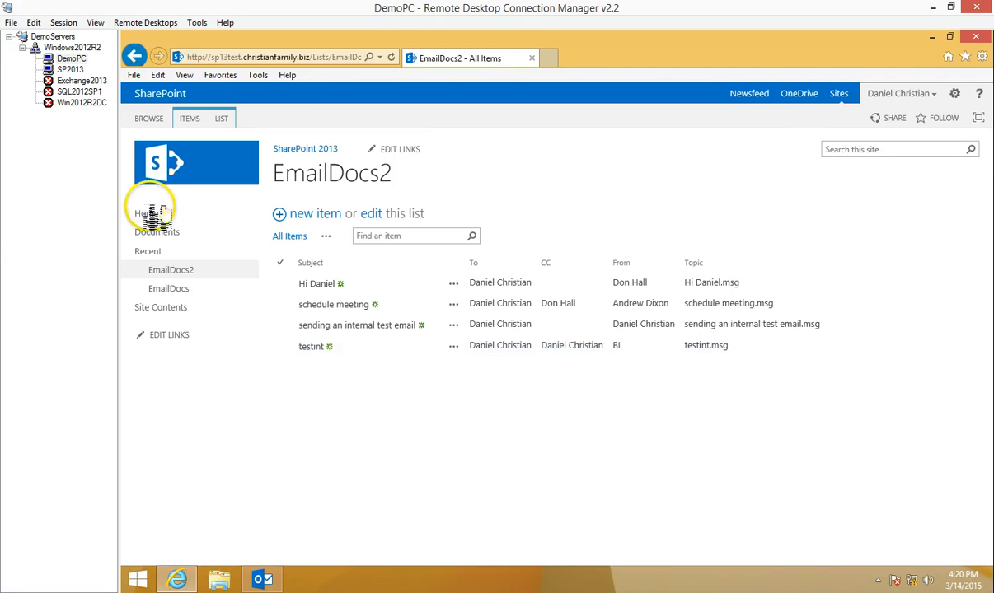
pyautogui.click(146, 214)
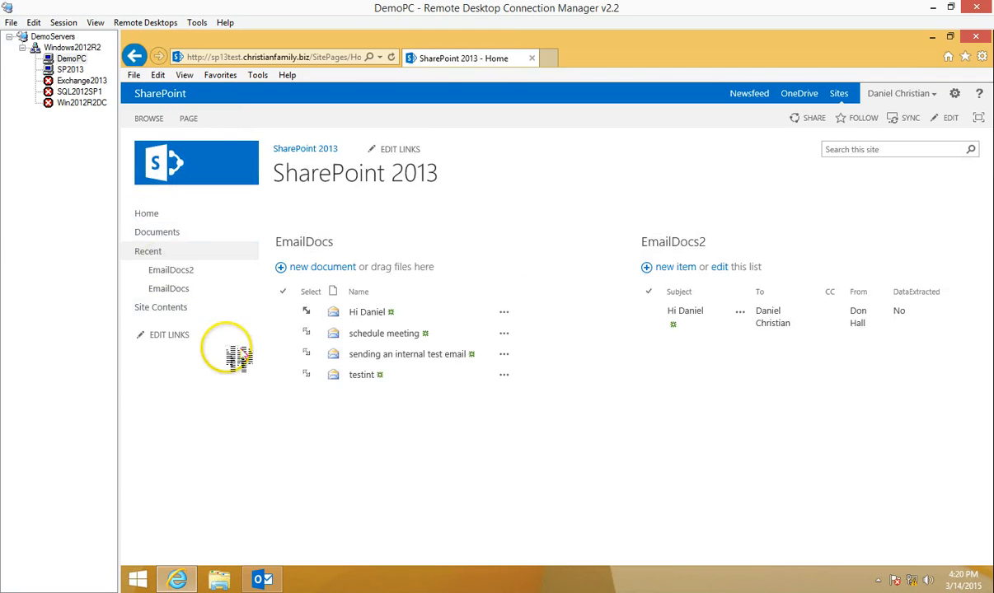
pyautogui.moveTo(387, 338)
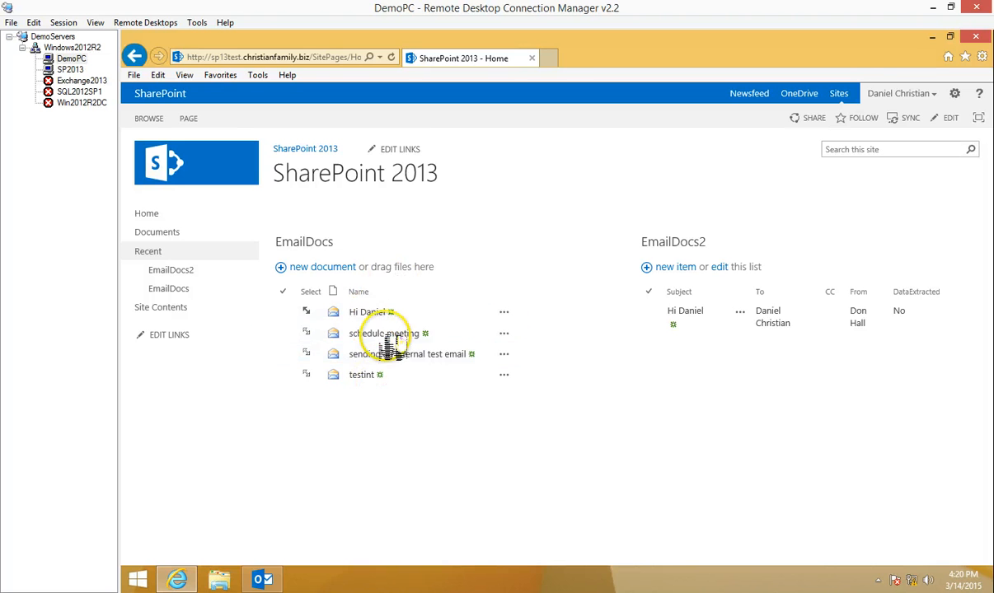
pyautogui.moveTo(449, 270)
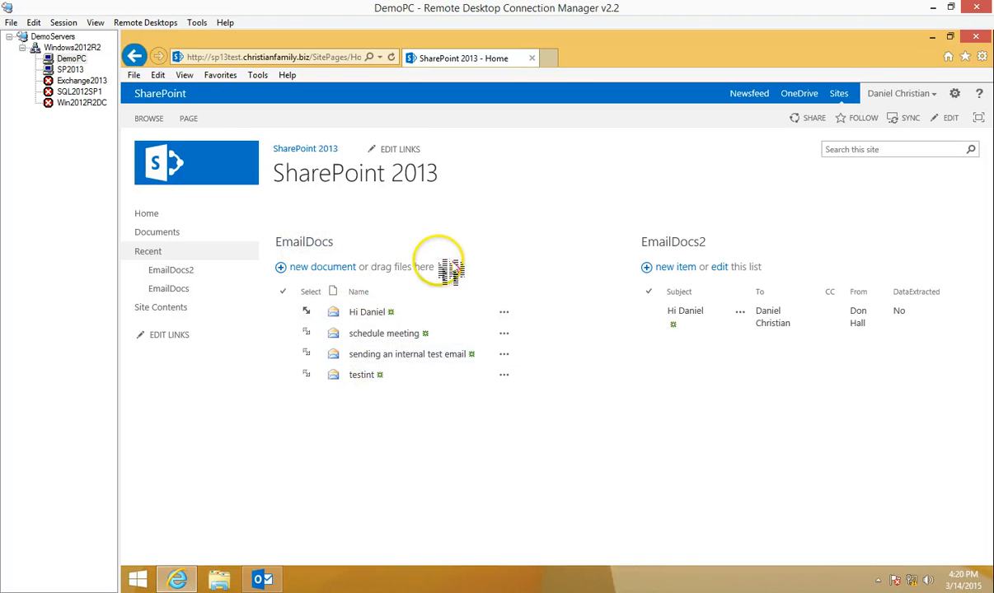
pyautogui.moveTo(673, 242)
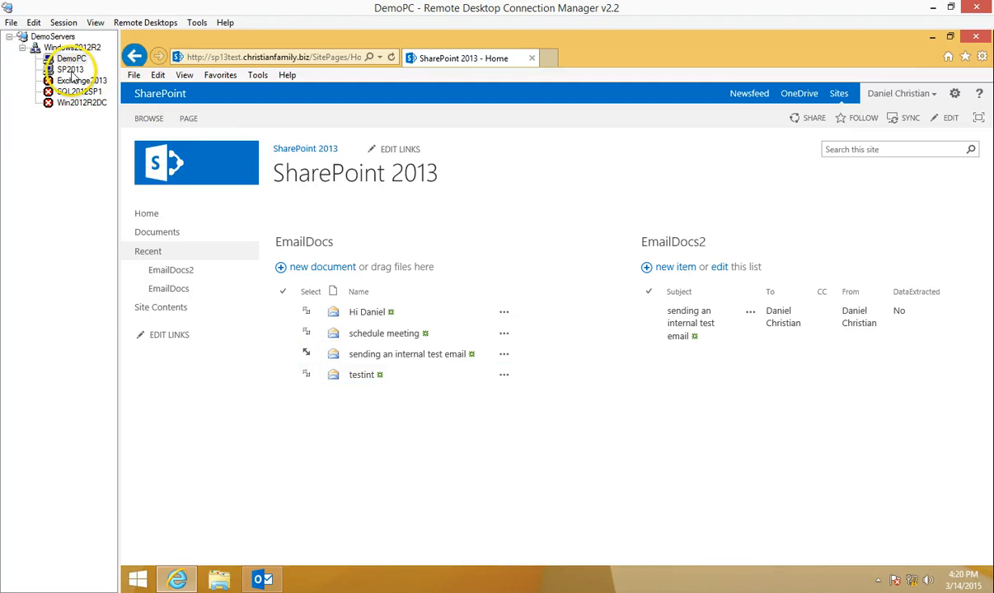
# - On the SP2013 server, open msgextract.ps1 in Notepad and review its directory, EmailDocs2 and 7zip settings
pyautogui.click(70, 69)
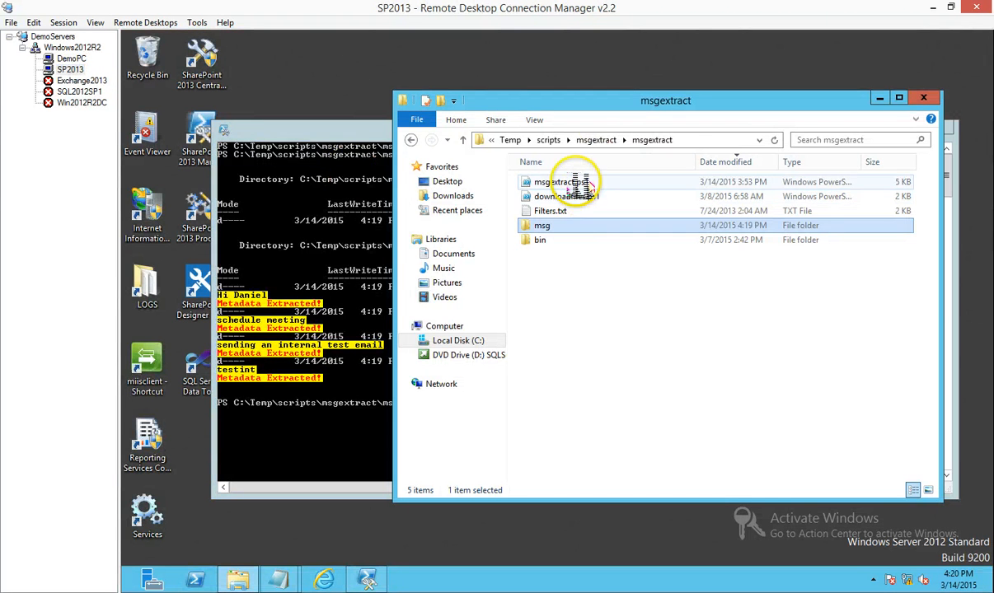
pyautogui.doubleClick(560, 181)
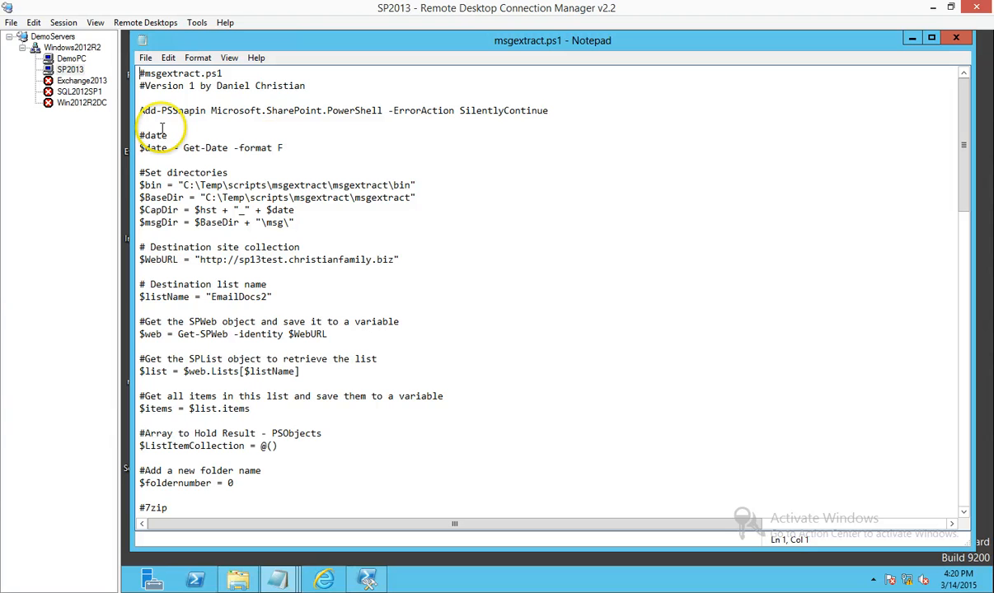
pyautogui.moveTo(146, 186)
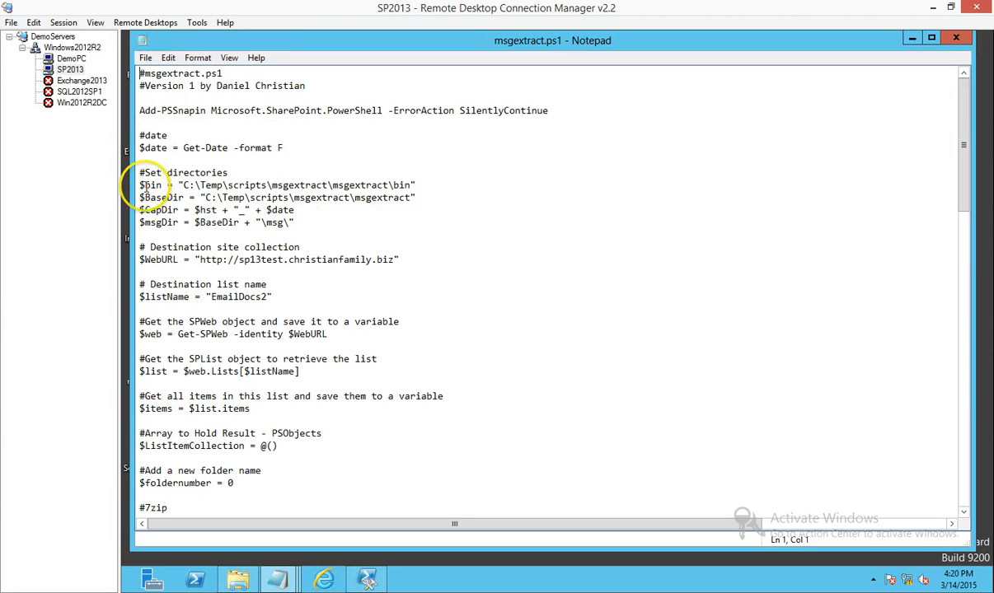
pyautogui.moveTo(340, 219)
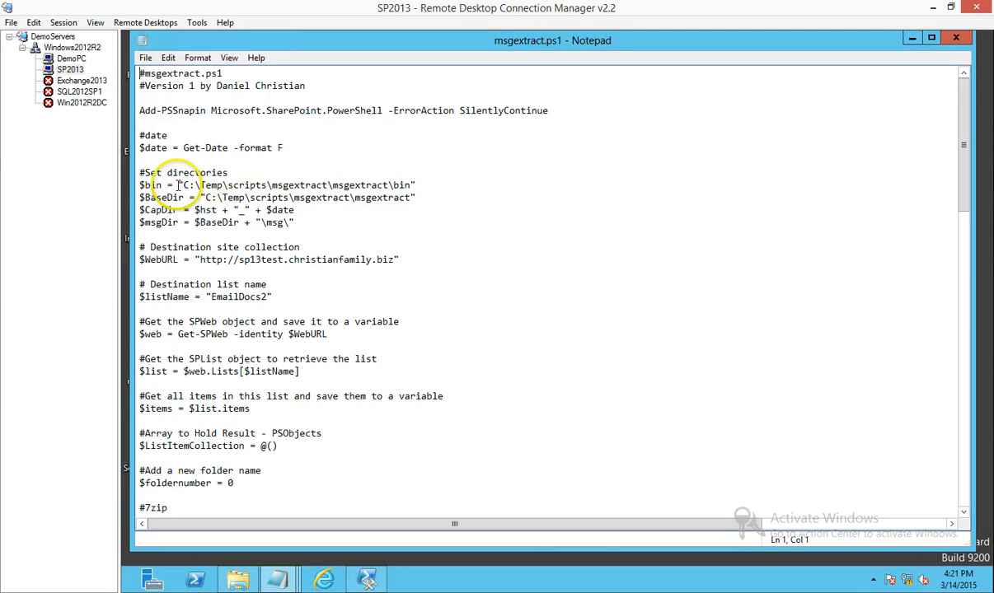
pyautogui.moveTo(466, 269)
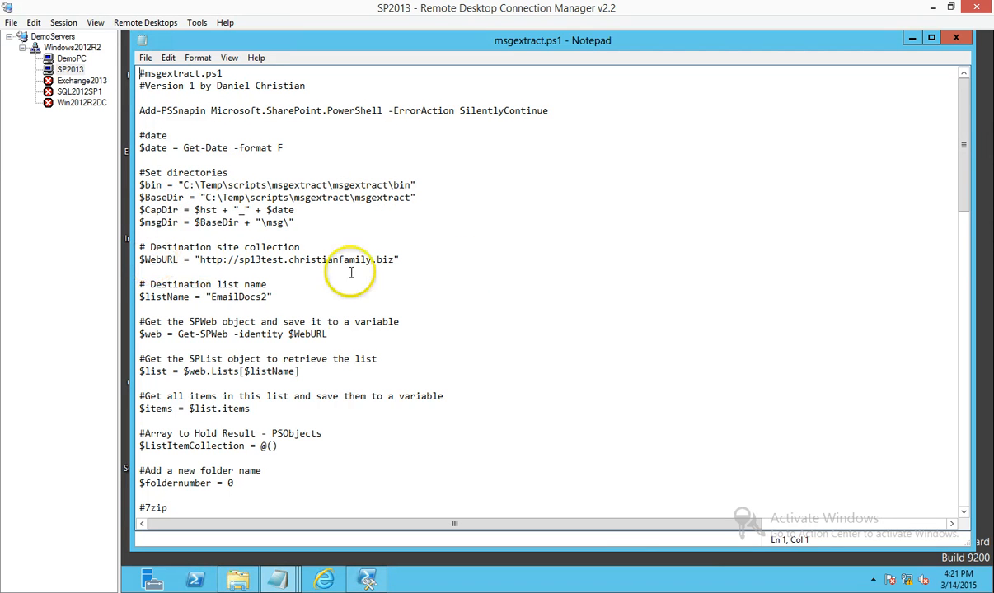
pyautogui.moveTo(505, 345)
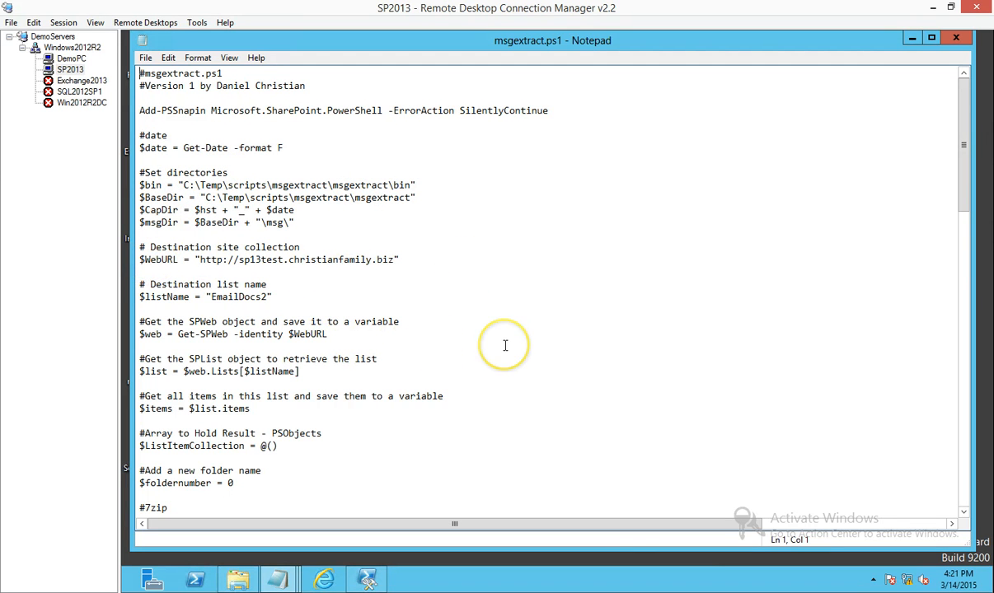
pyautogui.moveTo(176, 346)
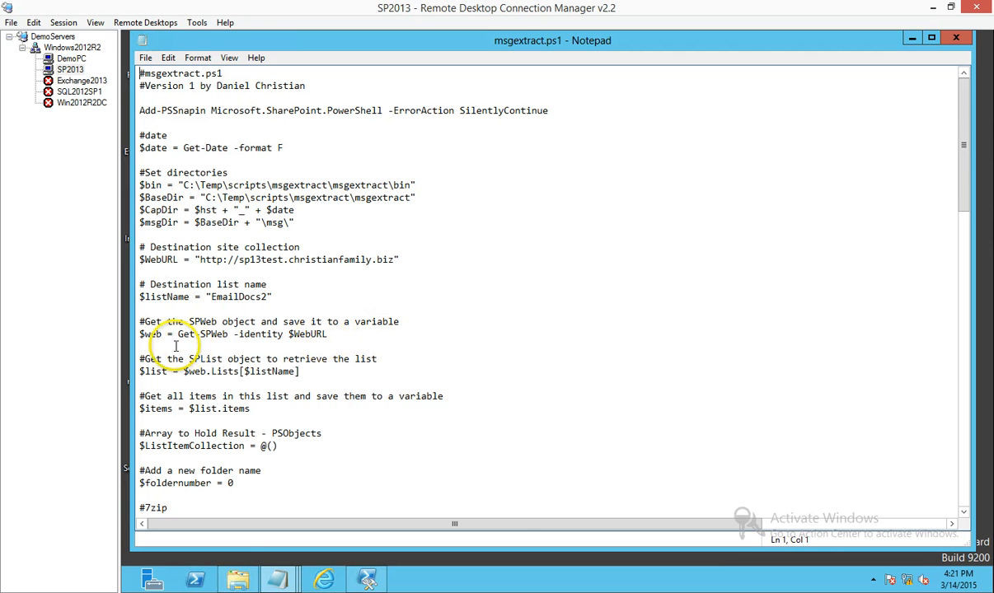
pyautogui.moveTo(246, 343)
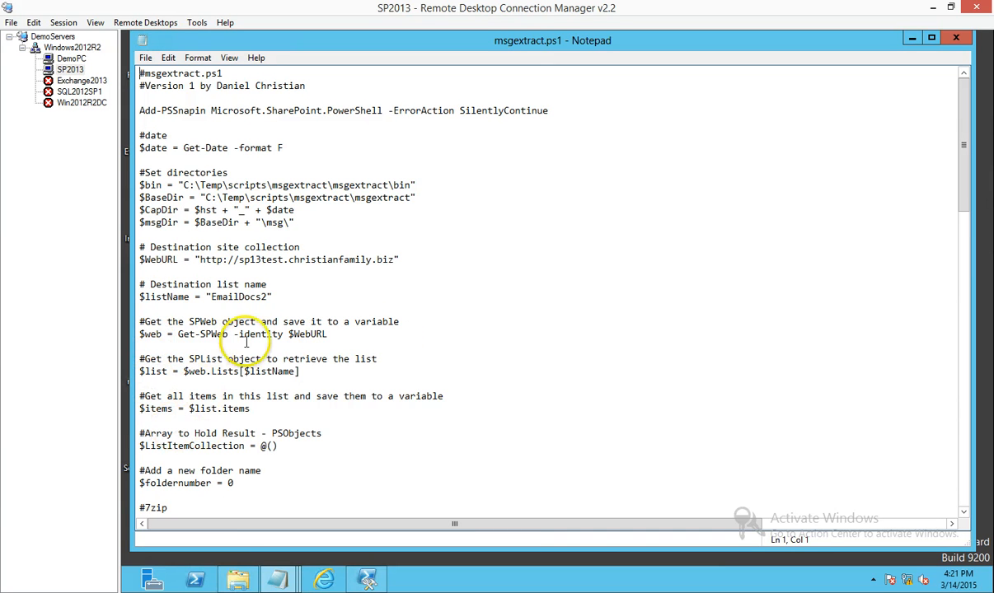
pyautogui.click(222, 98)
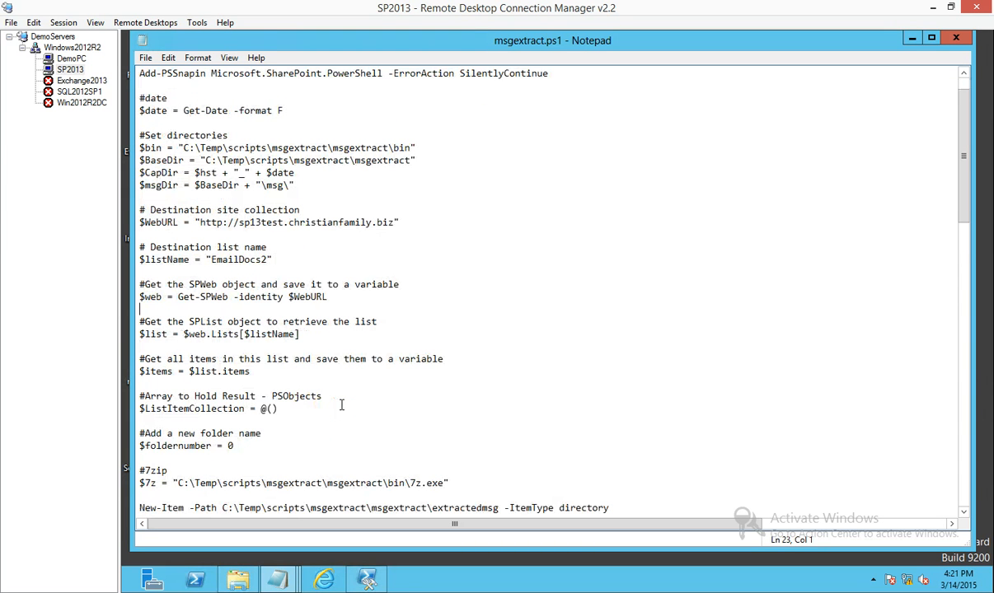
pyautogui.scroll(-3)
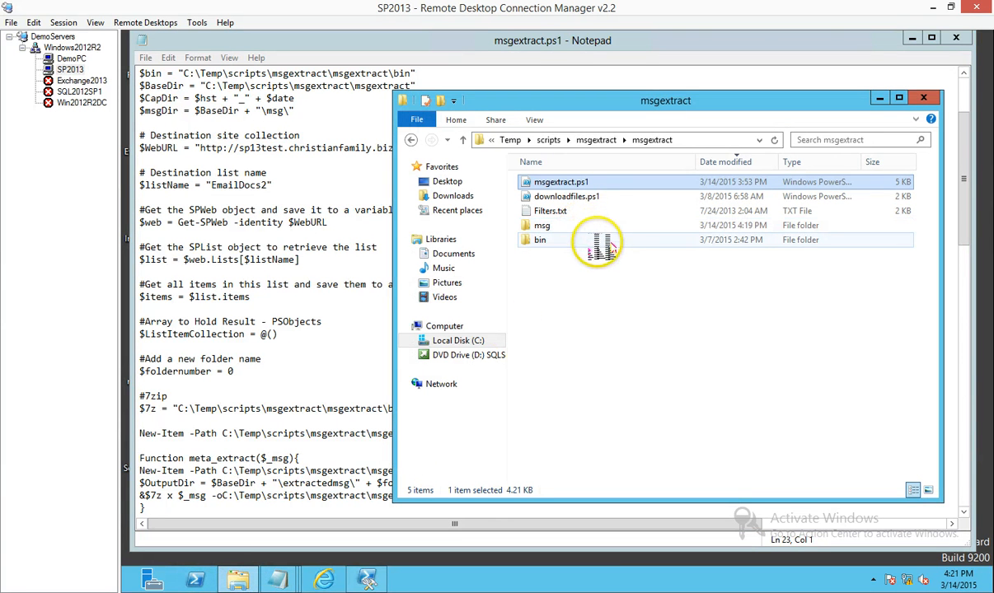
pyautogui.moveTo(371, 392)
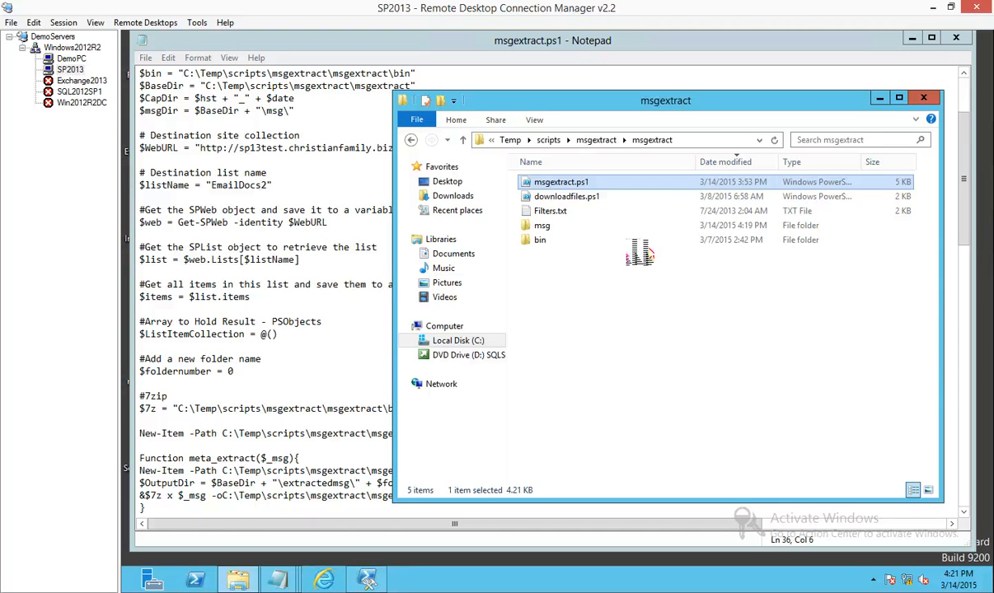
pyautogui.moveTo(581, 295)
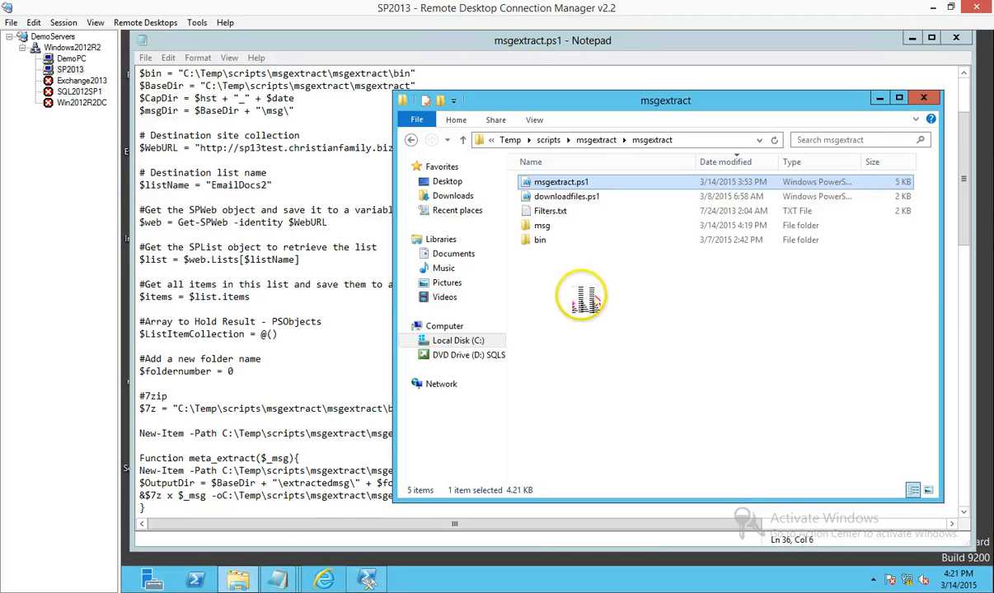
pyautogui.moveTo(585, 299)
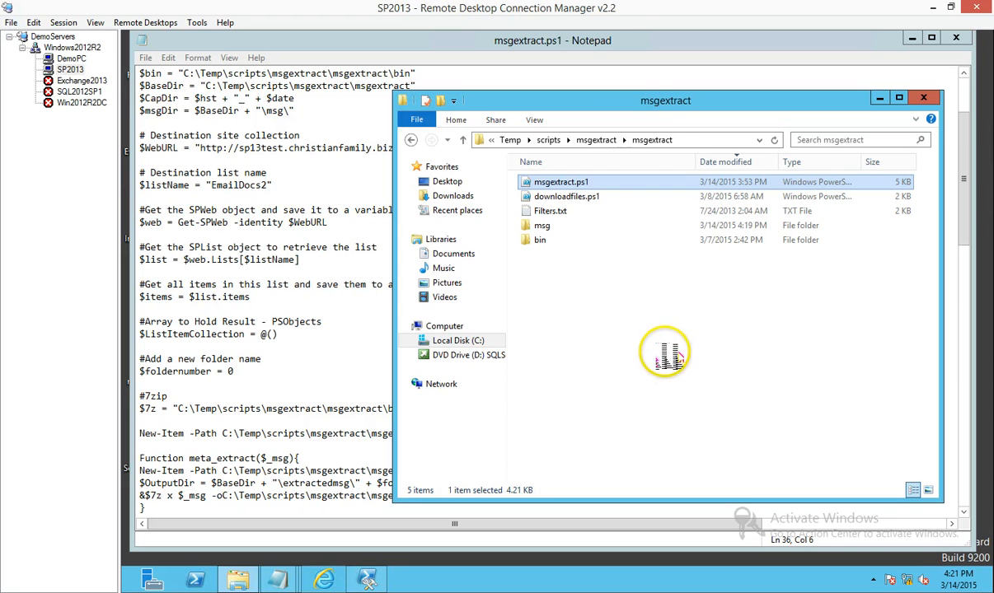
pyautogui.moveTo(360, 352)
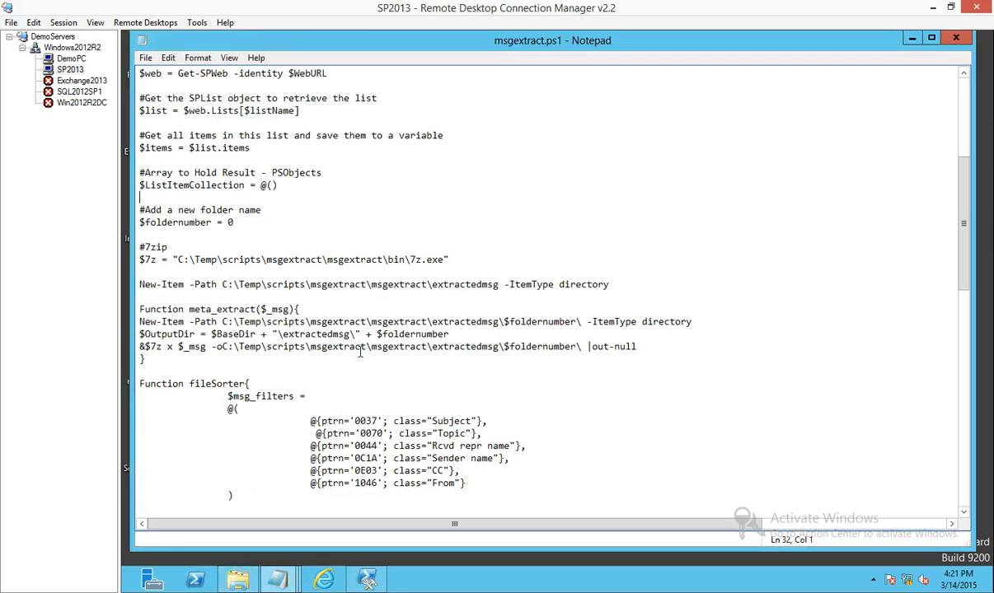
pyautogui.scroll(-3)
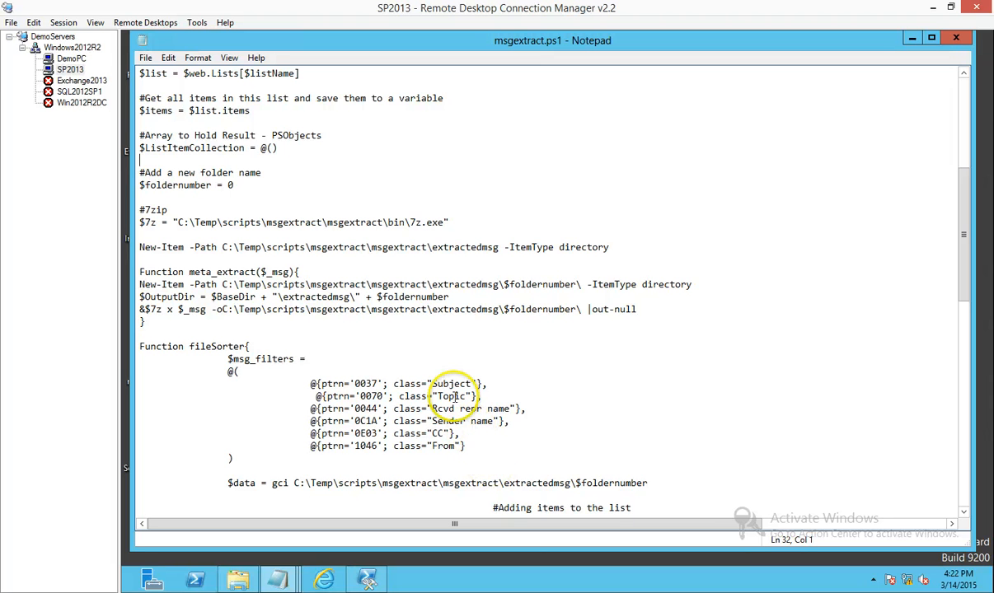
pyautogui.moveTo(489, 451)
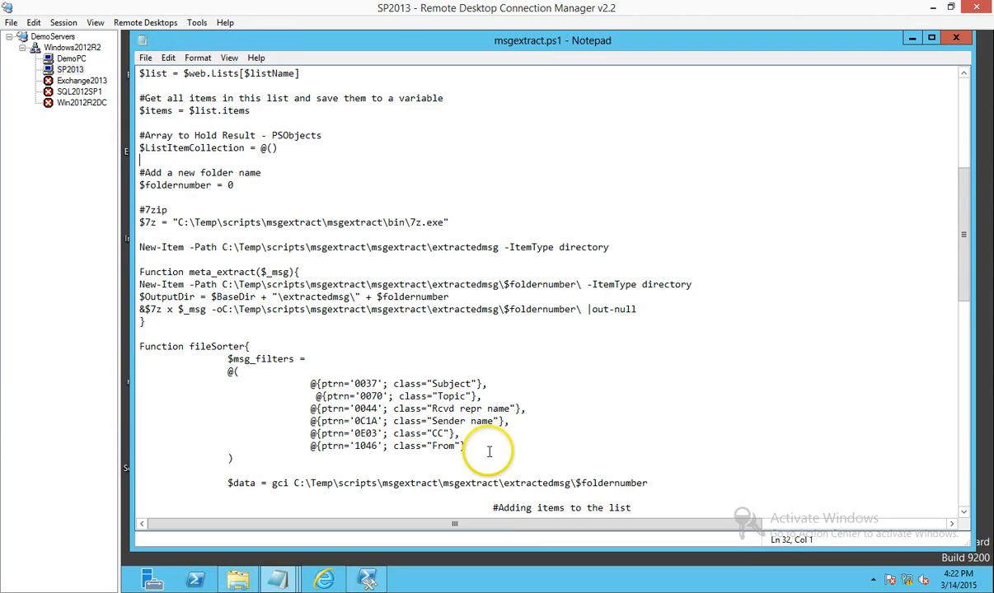
pyautogui.scroll(-3)
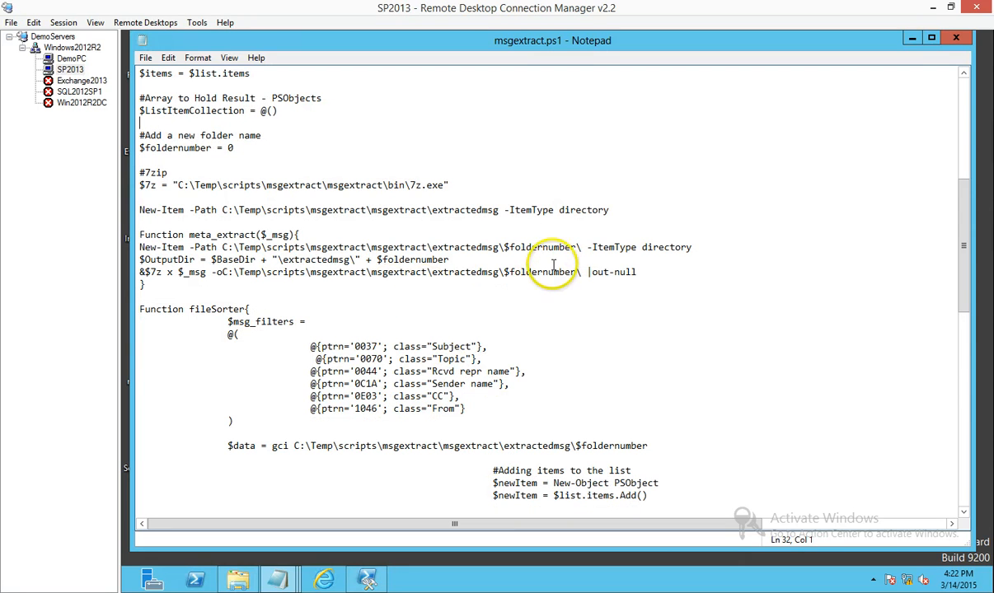
pyautogui.moveTo(619, 264)
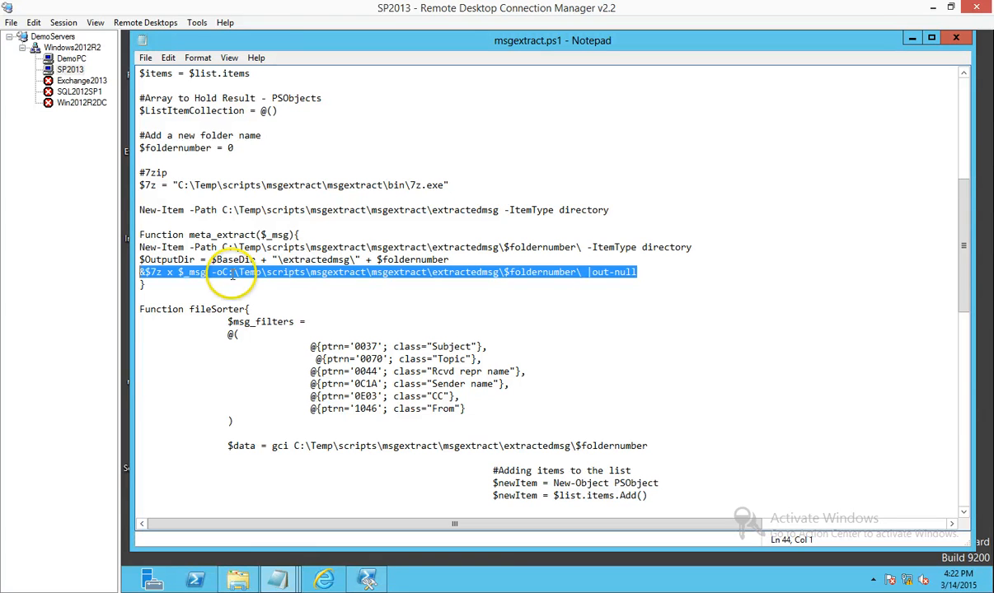
pyautogui.moveTo(185, 272)
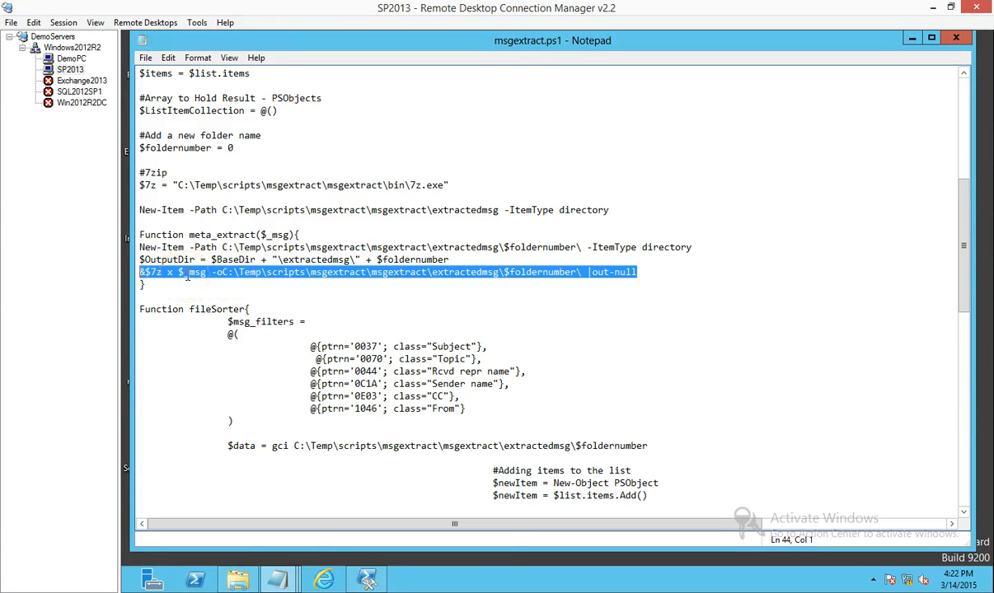
pyautogui.moveTo(654, 272)
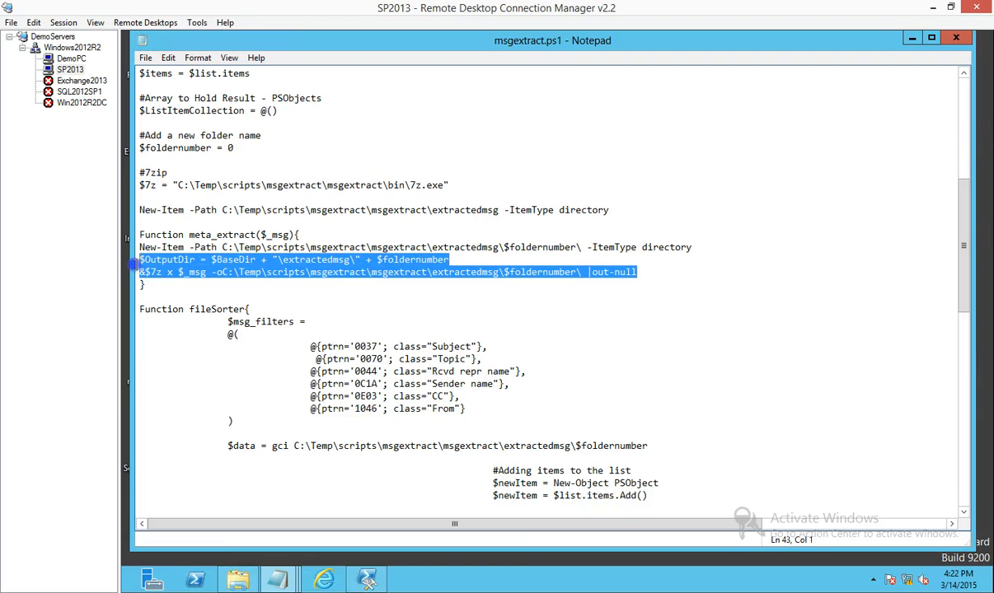
pyautogui.click(319, 272)
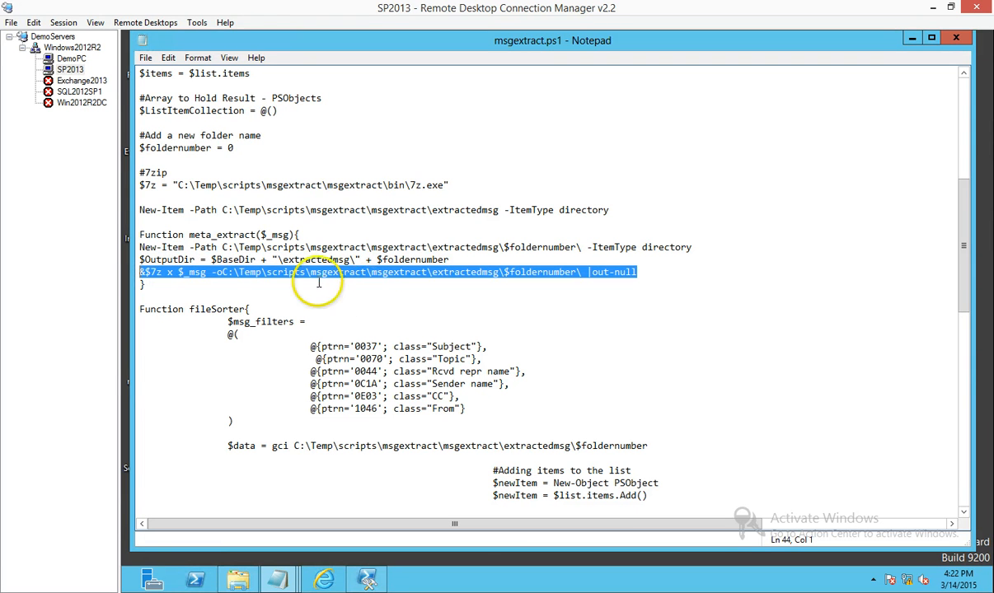
pyautogui.moveTo(156, 284)
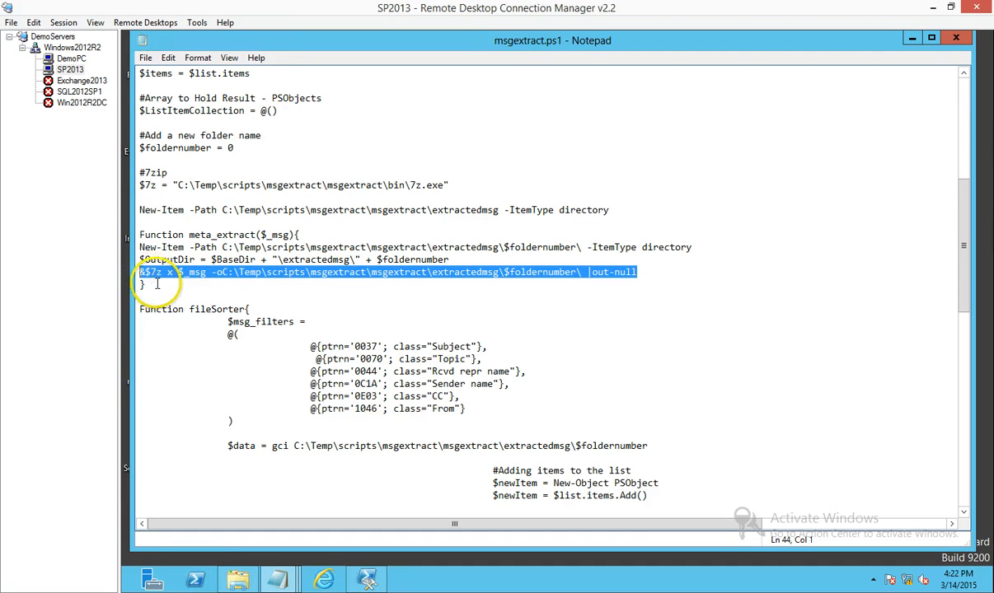
pyautogui.click(147, 285)
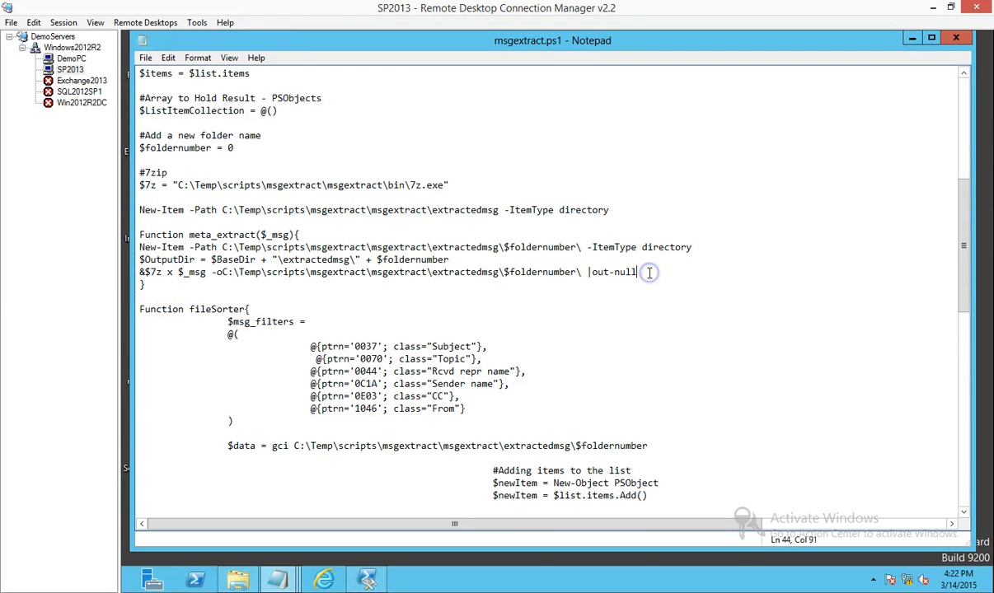
pyautogui.moveTo(649, 273)
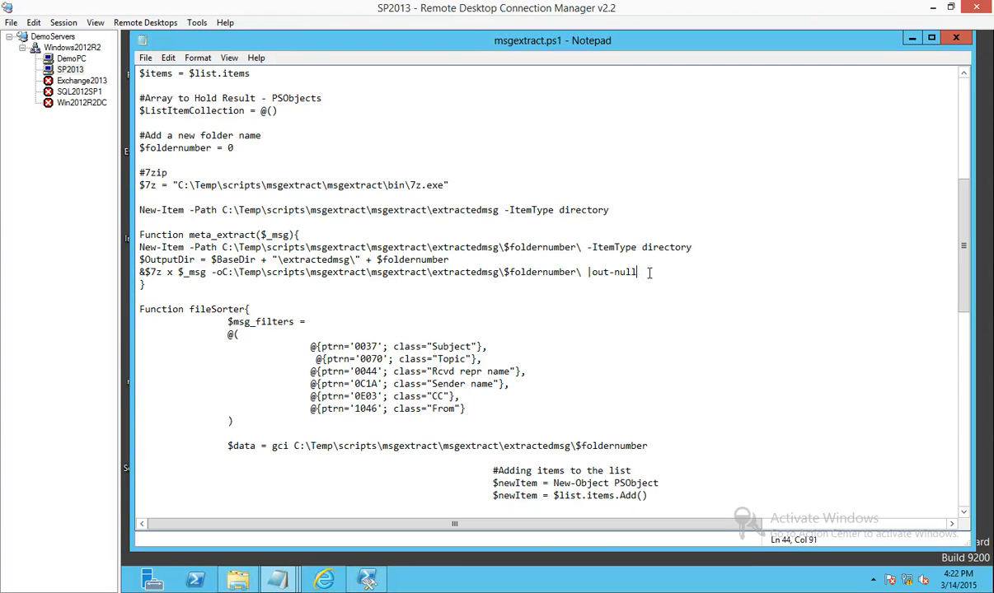
pyautogui.scroll(-3)
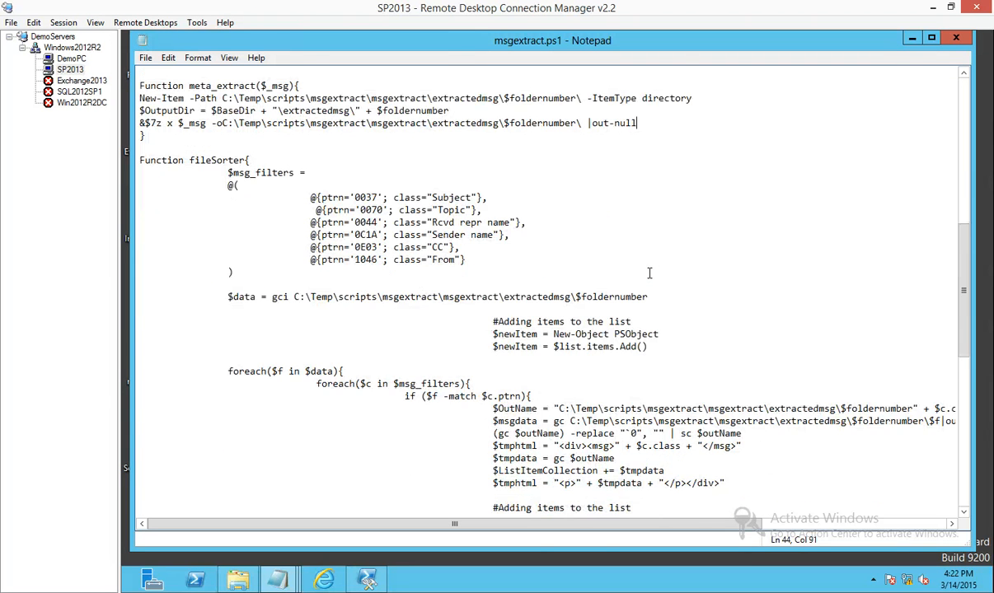
# - Scroll through msgextract.ps1 past the fileSorter function down to Main
pyautogui.scroll(-3)
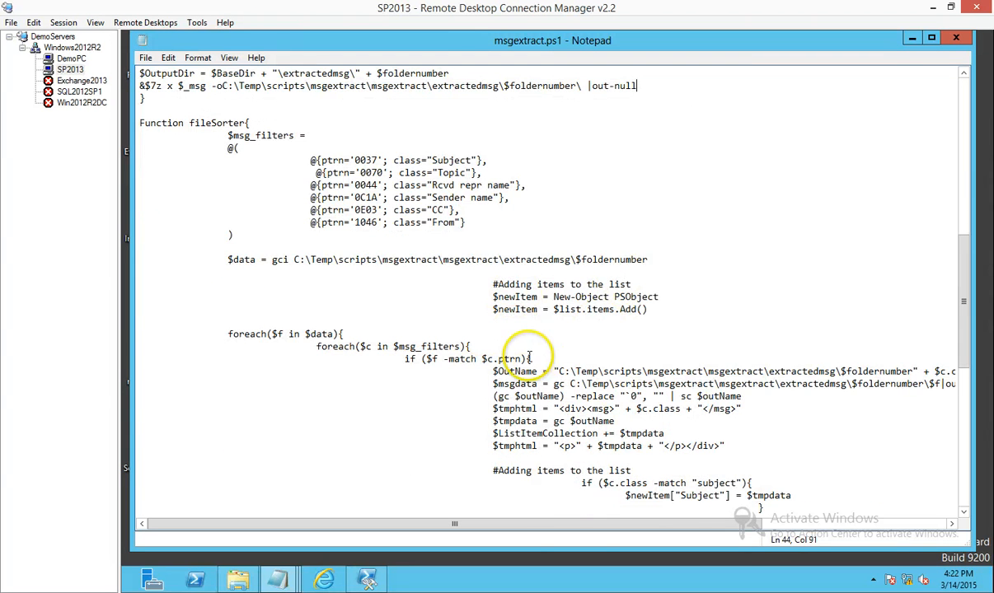
pyautogui.scroll(3)
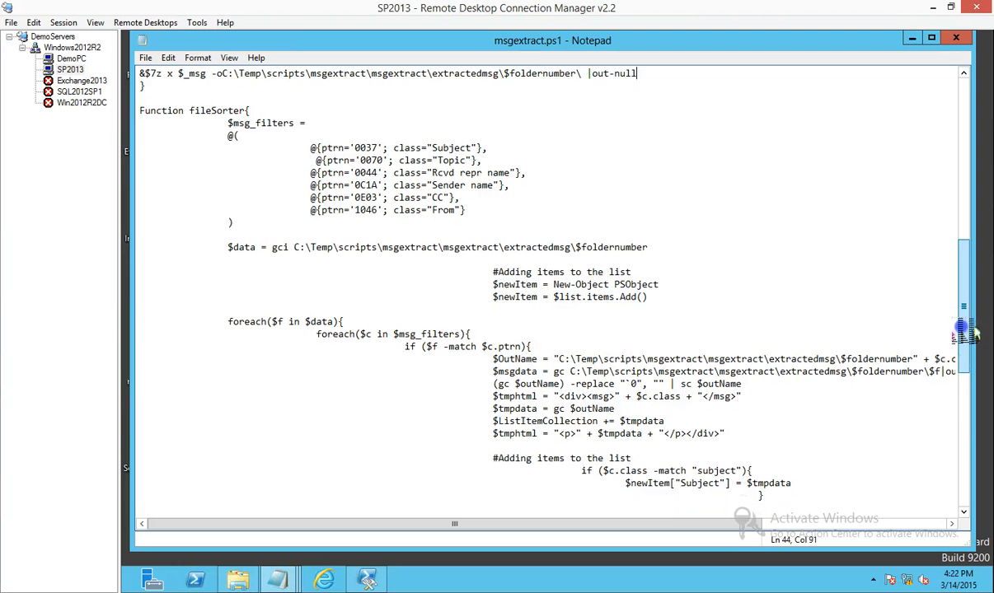
pyautogui.scroll(-3)
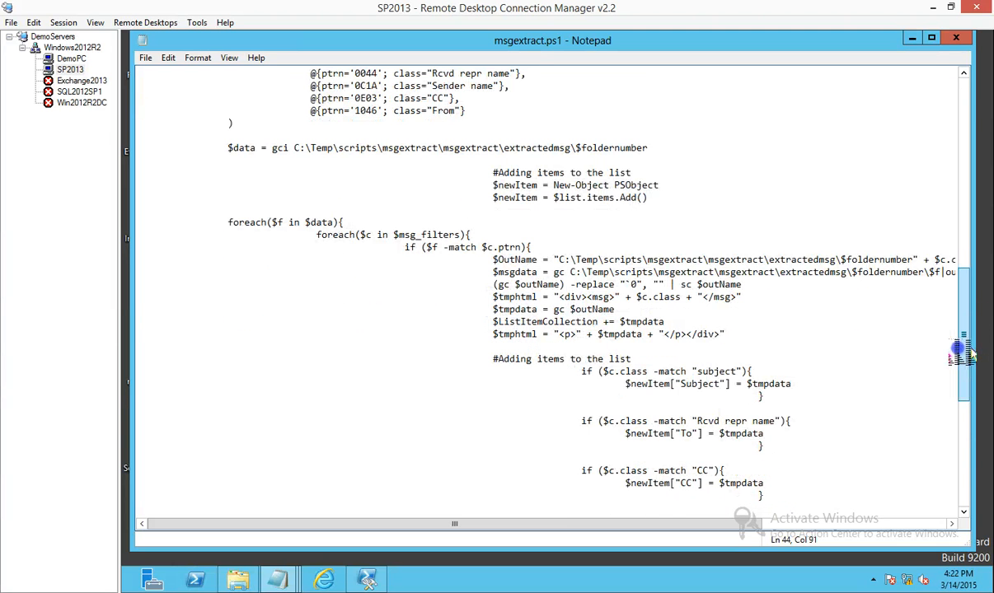
pyautogui.scroll(3)
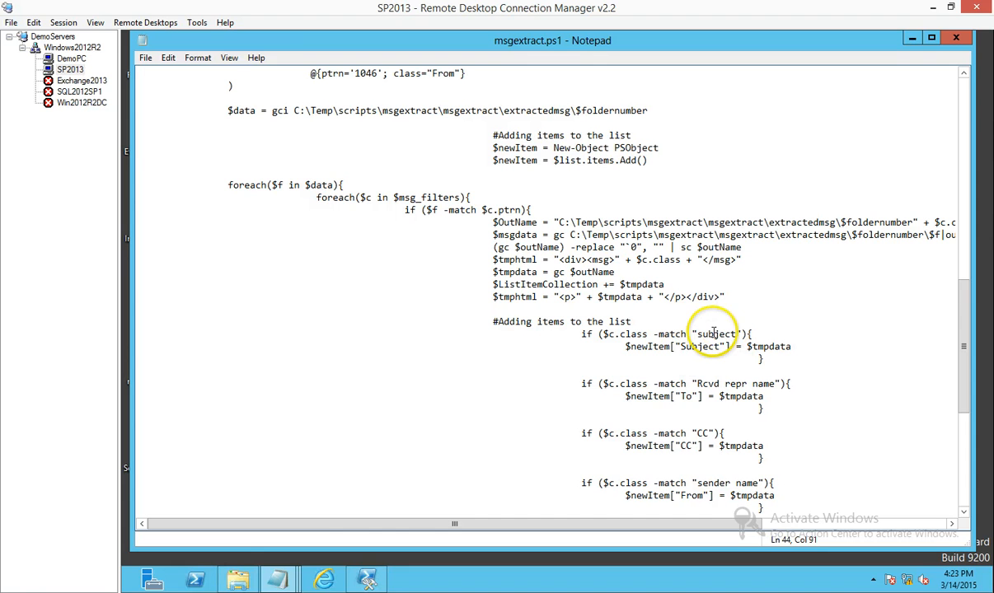
pyautogui.moveTo(944, 358)
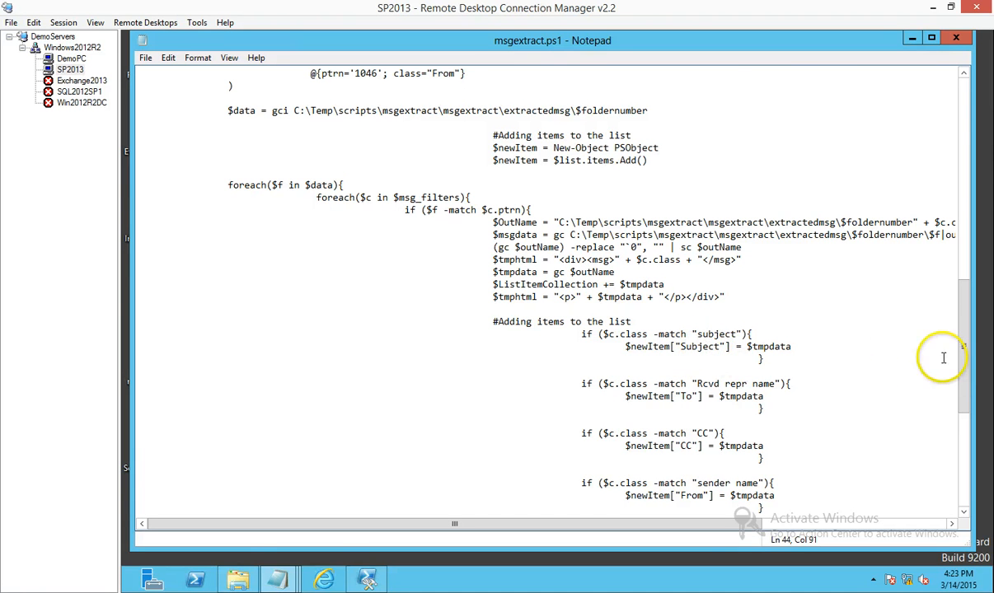
pyautogui.moveTo(957, 371)
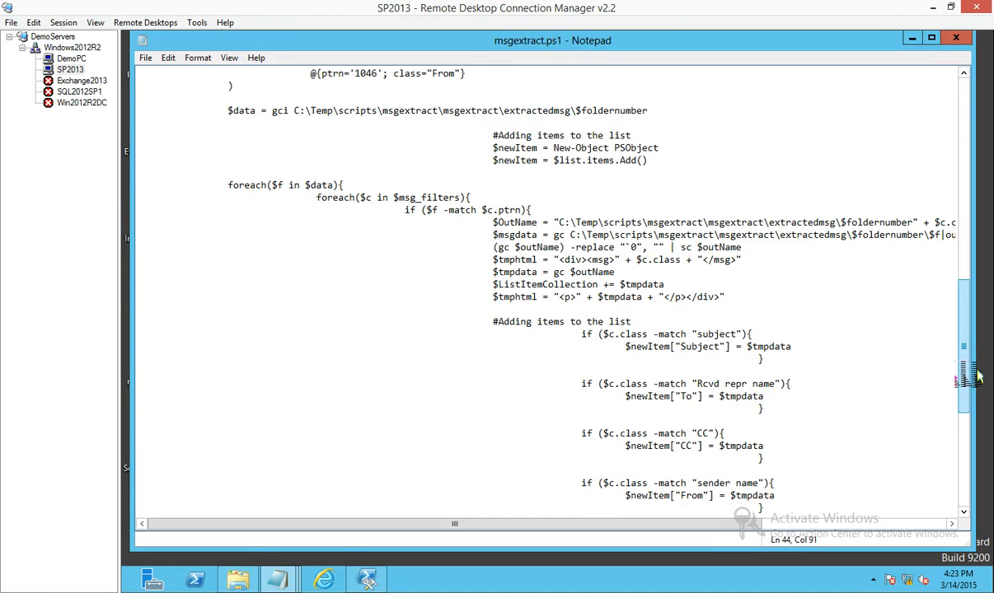
pyautogui.scroll(-3)
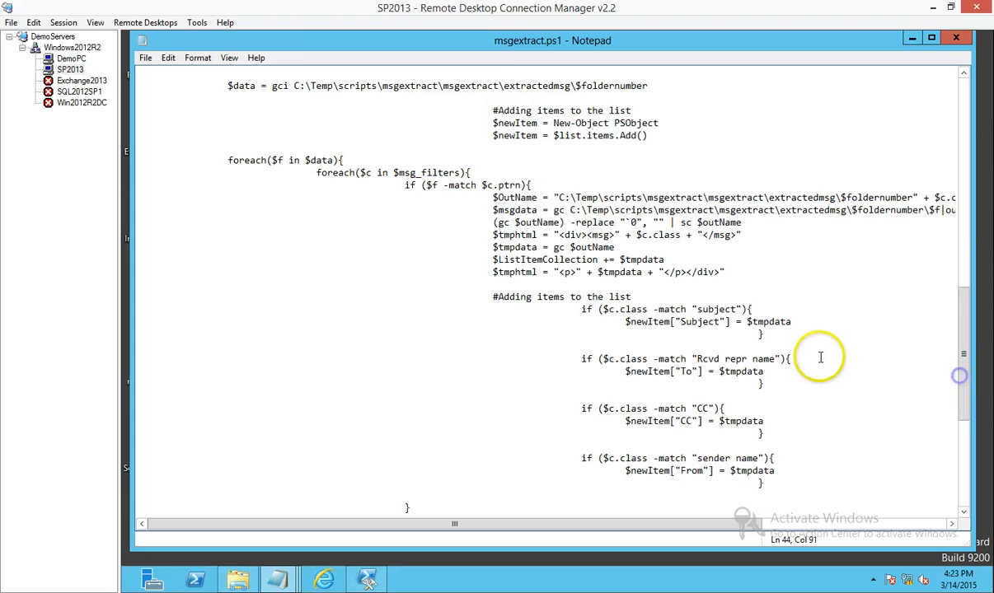
pyautogui.scroll(-3)
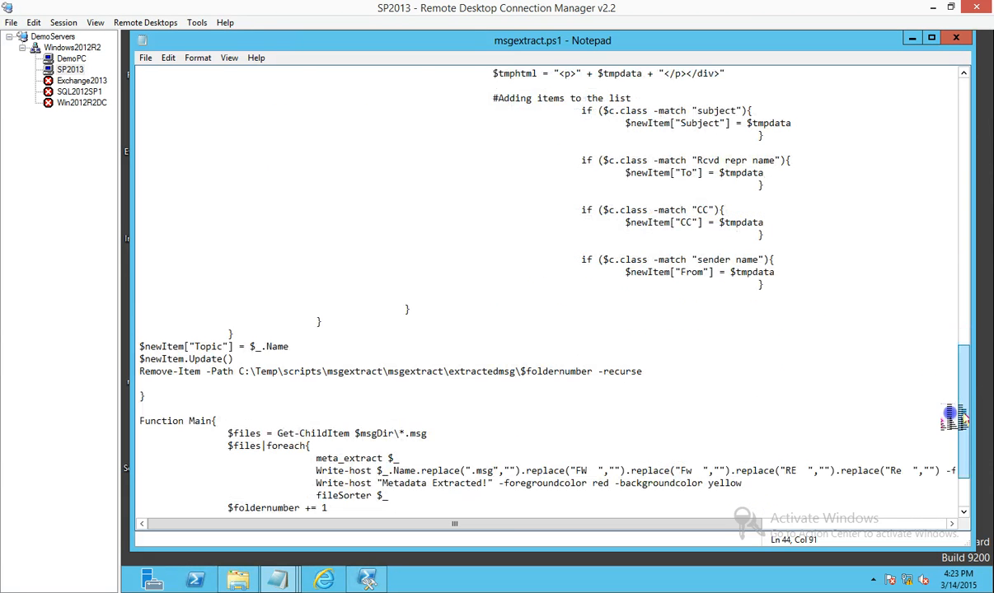
pyautogui.scroll(-3)
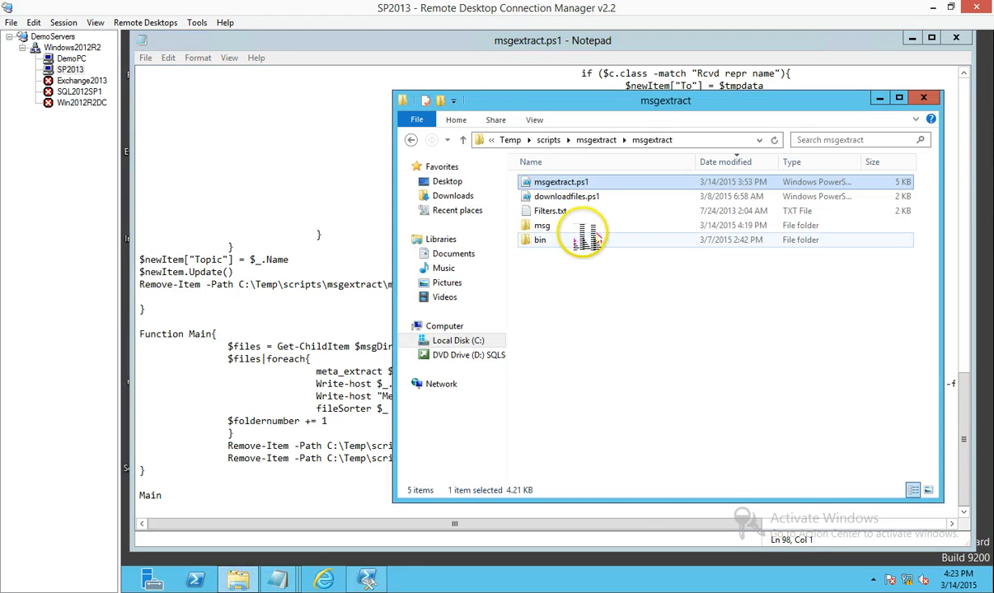
# - Check that the msg folder is empty, return to msgextract, and minimize Explorer
pyautogui.doubleClick(542, 225)
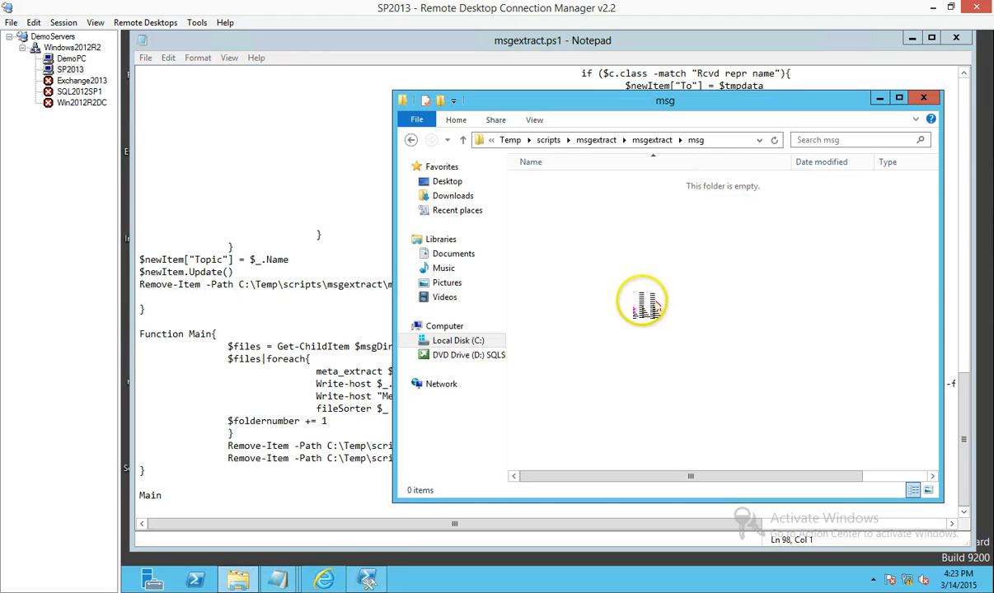
pyautogui.moveTo(622, 231)
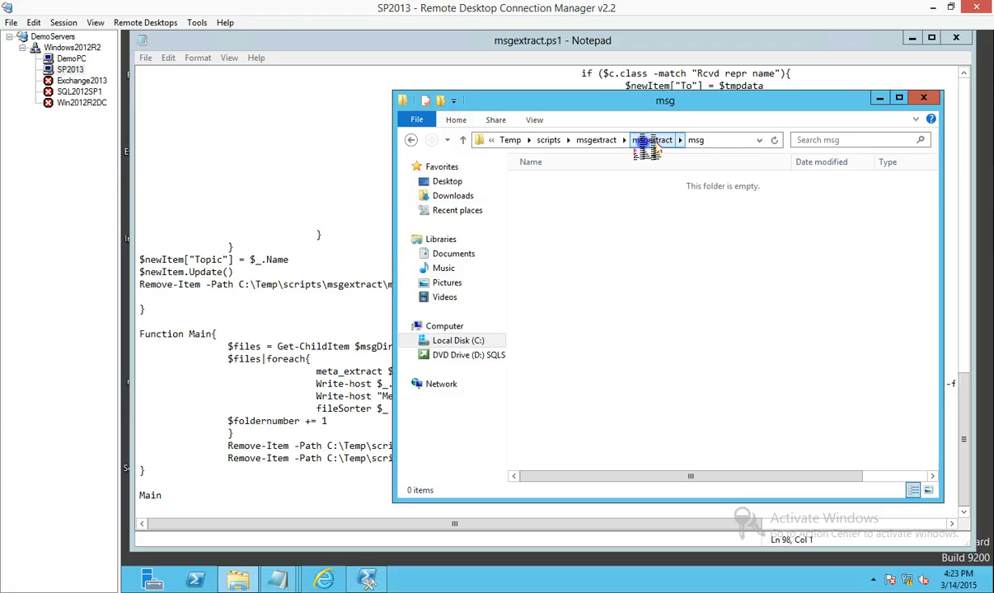
pyautogui.click(651, 139)
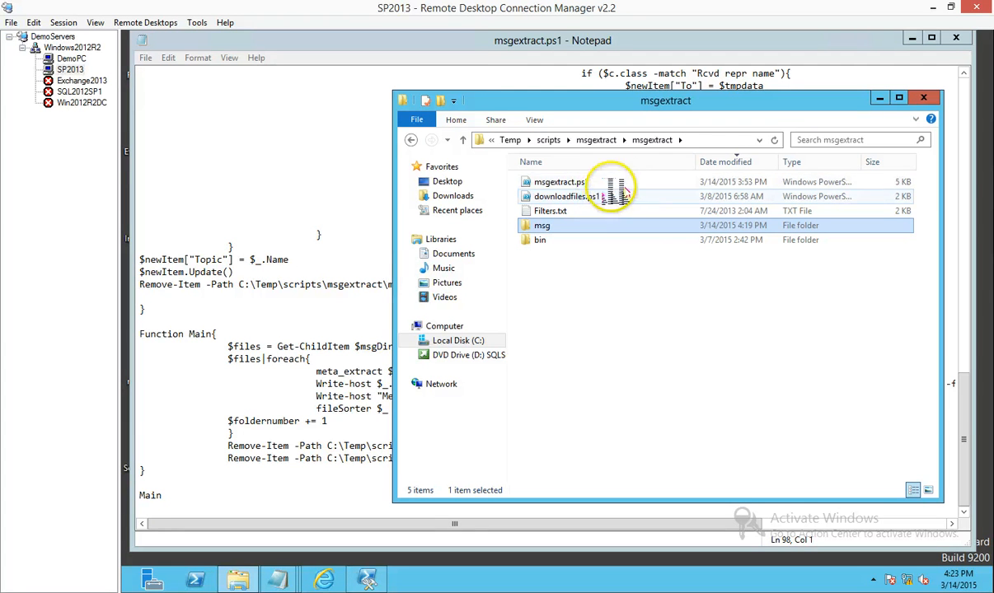
pyautogui.moveTo(630, 297)
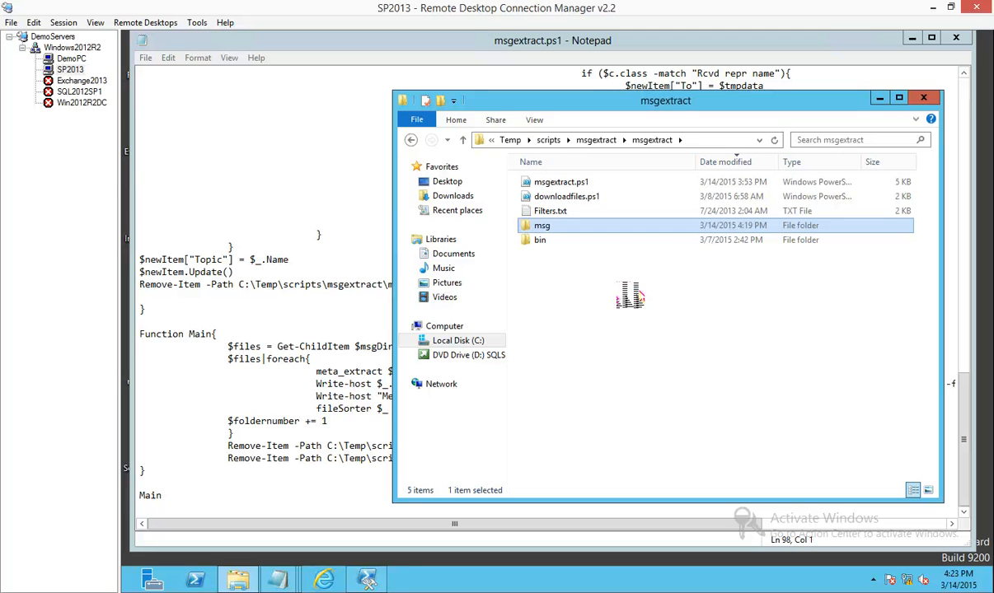
pyautogui.moveTo(882, 98)
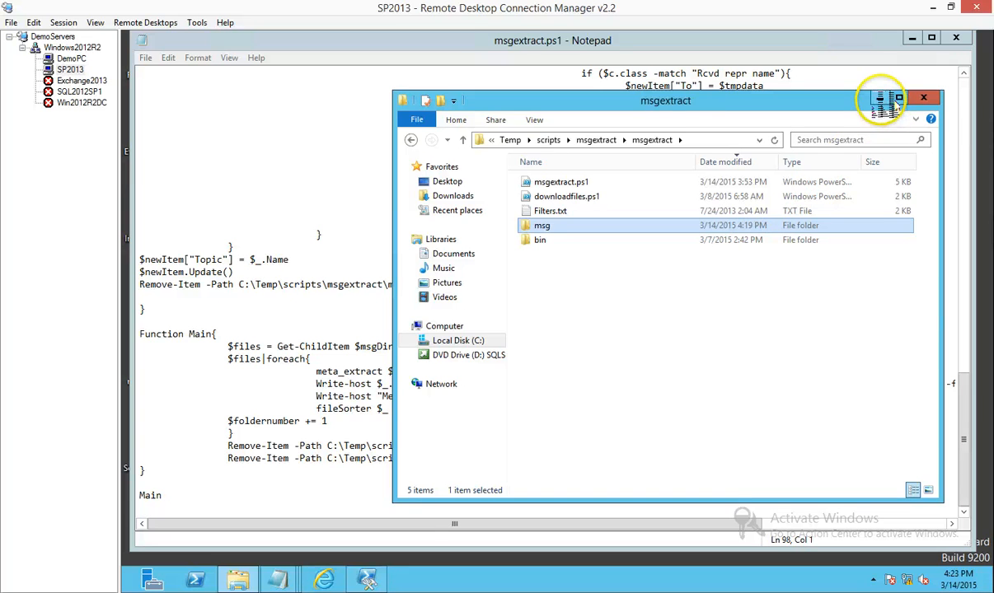
pyautogui.click(923, 97)
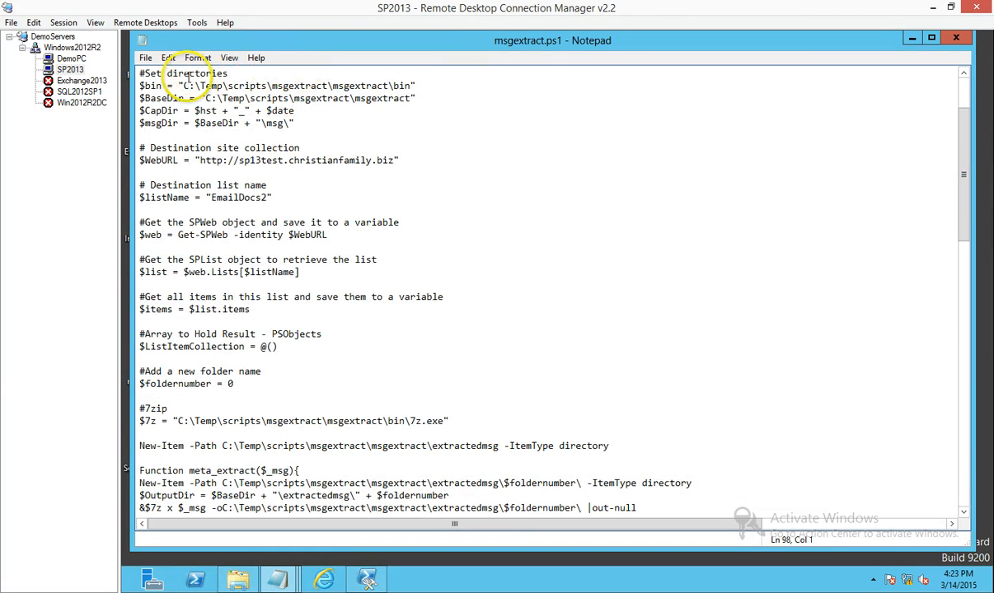
pyautogui.moveTo(440, 100)
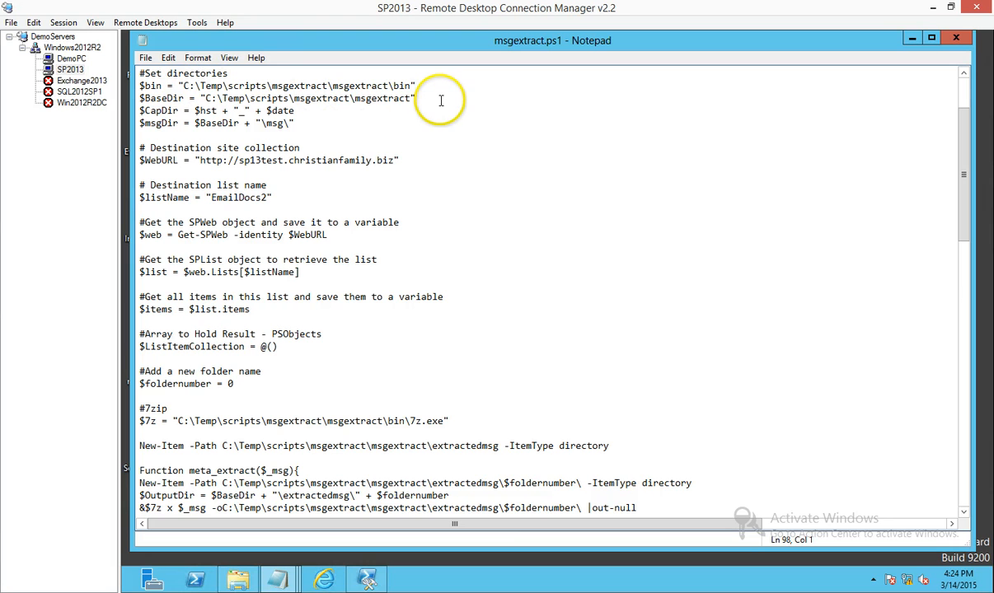
pyautogui.moveTo(453, 184)
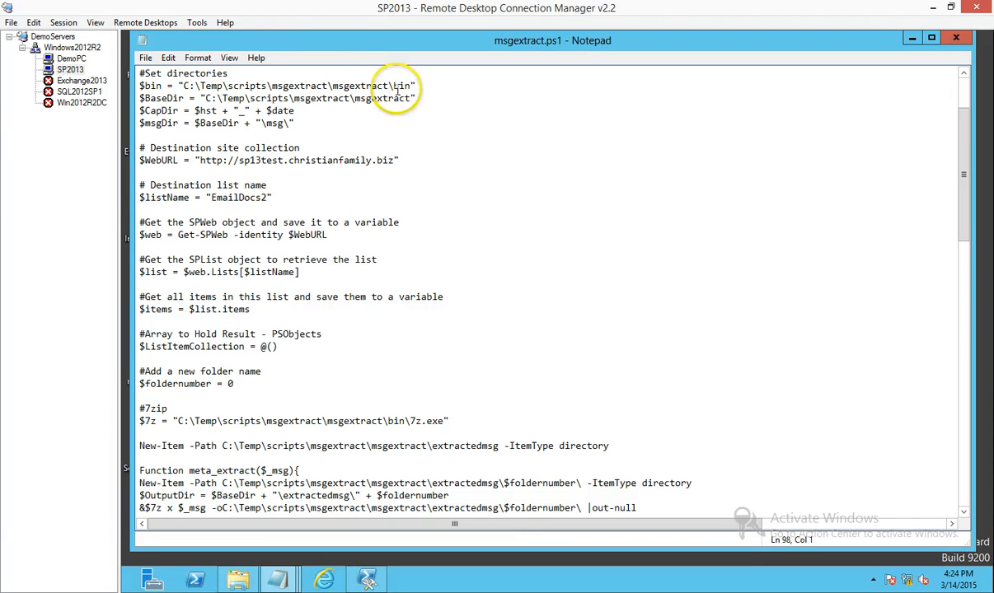
pyautogui.moveTo(245, 580)
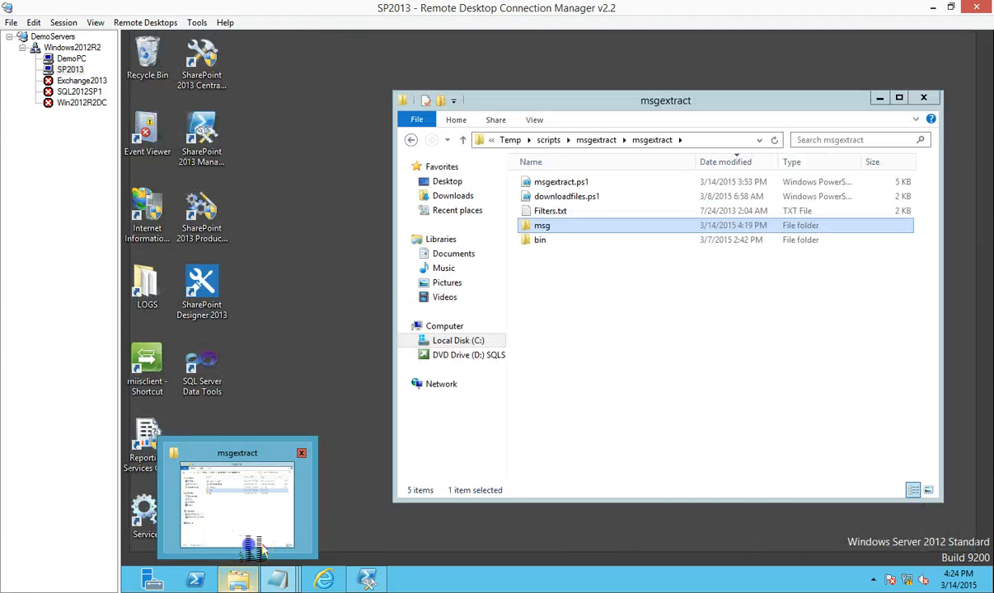
# - Navigate to C:\Temp\scripts\msgextract, which contains only the inner msgextract folder
pyautogui.doubleClick(561, 182)
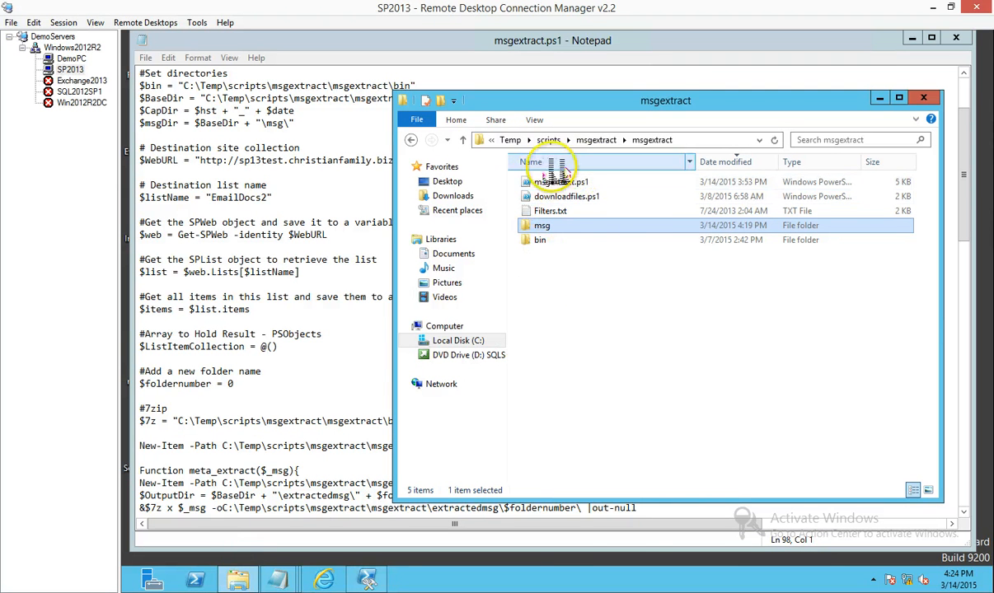
pyautogui.doubleClick(542, 225)
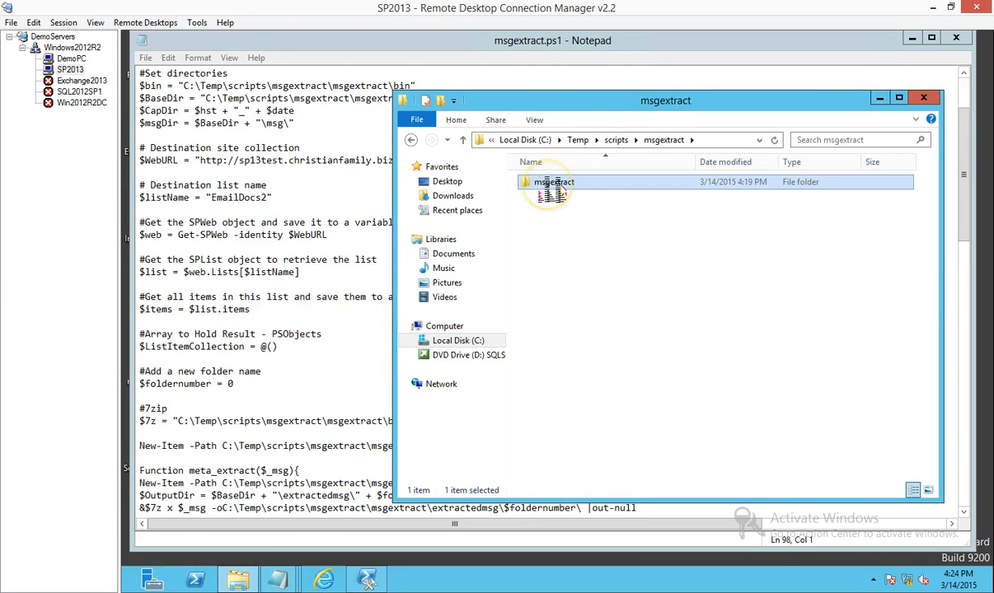
pyautogui.doubleClick(554, 182)
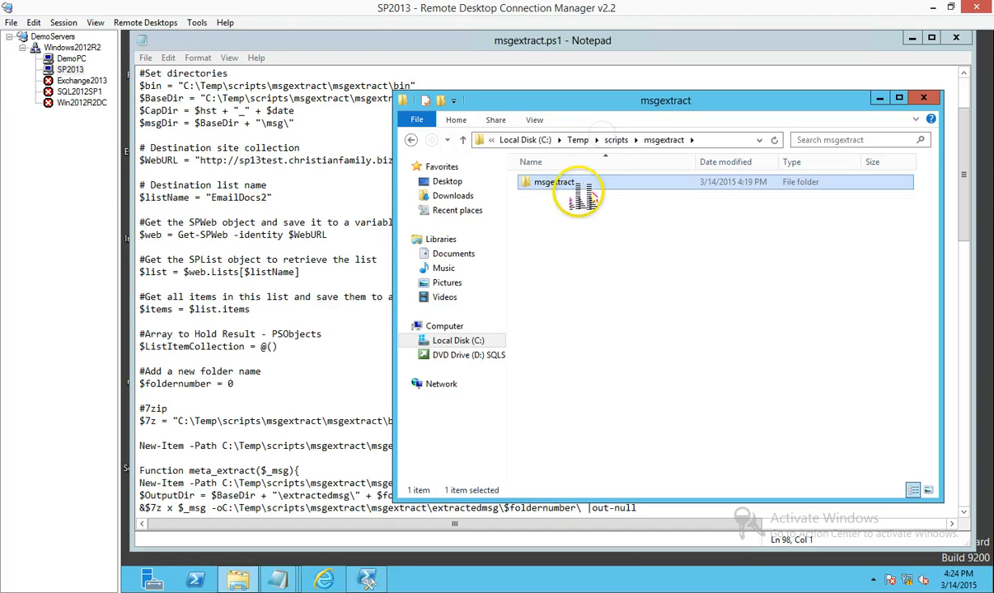
pyautogui.moveTo(581, 194)
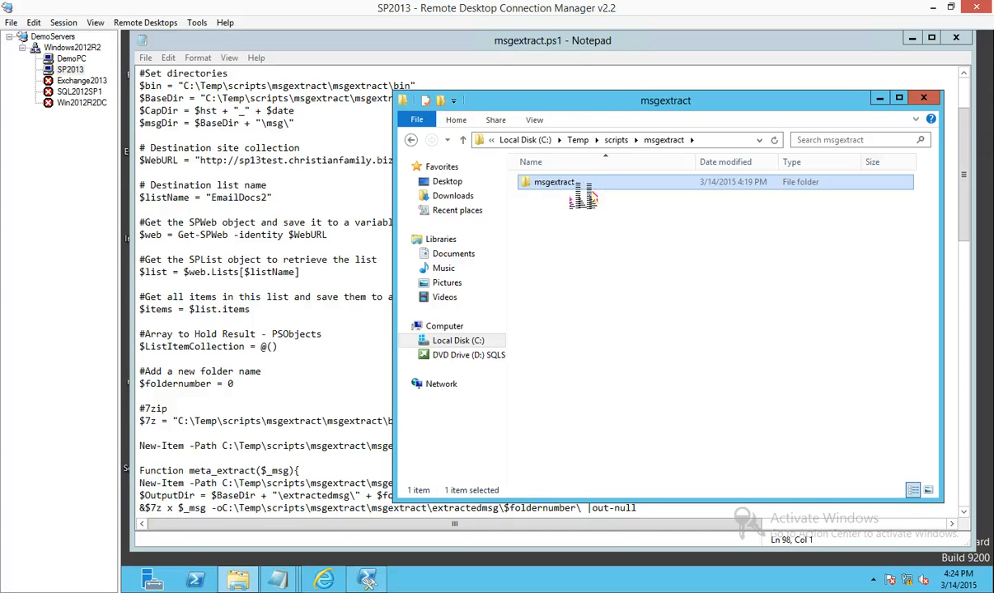